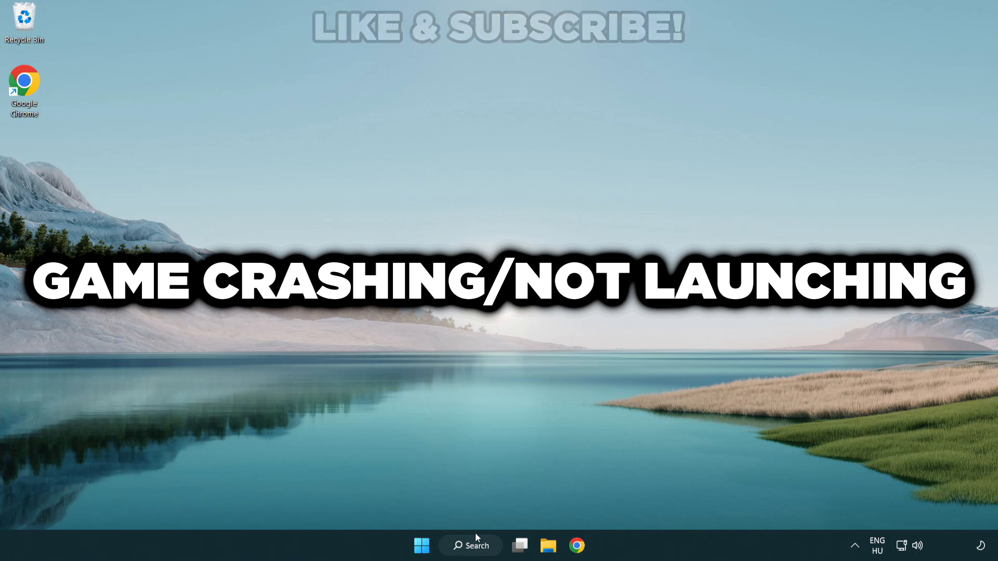
Search Windows for 'device manager'.
{"action": "left_click", "coordinate": [470, 545]}
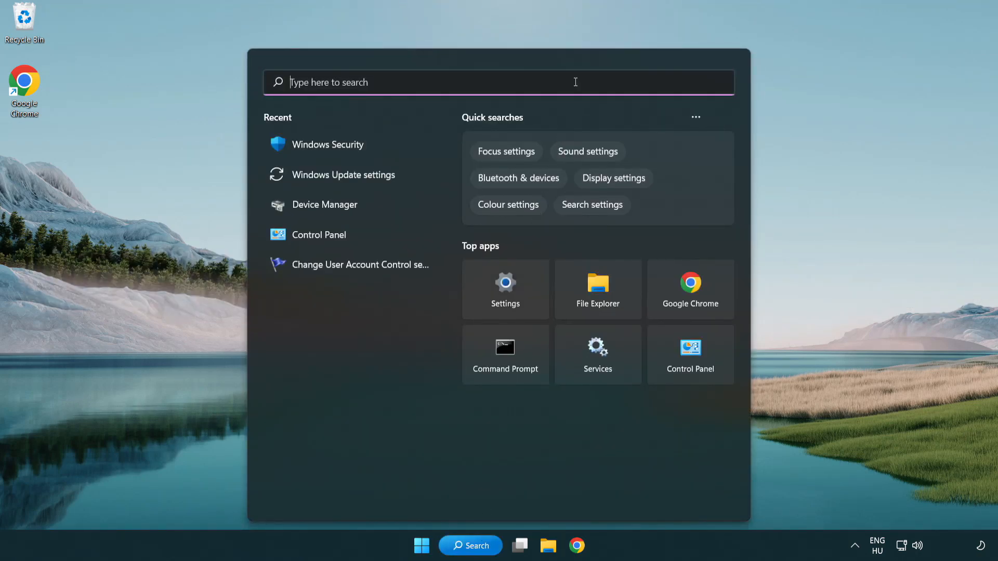
{"action": "type", "text": "device manager"}
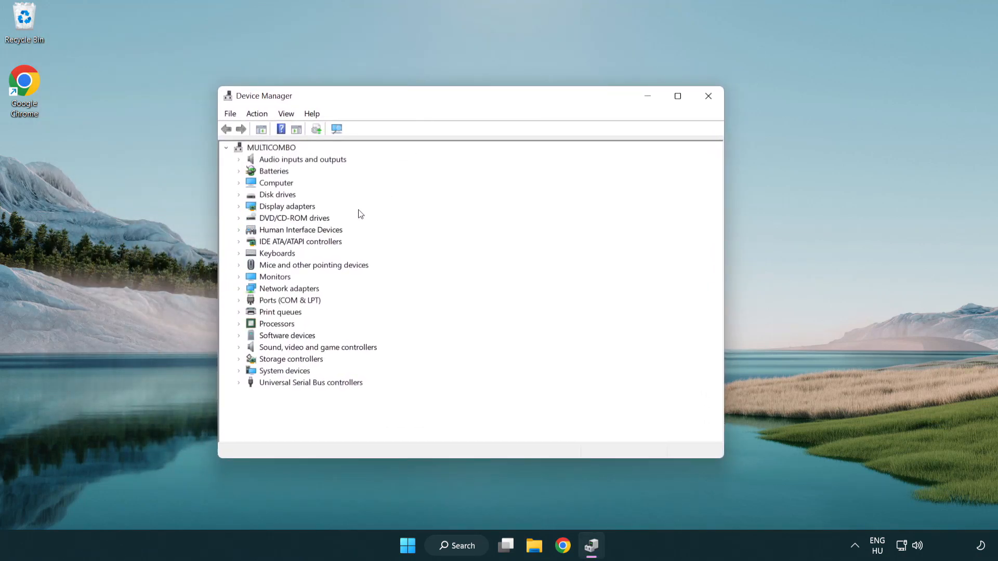
Open Device Manager, expand Display adapters and start updating the VMware SVGA 3D driver.
{"action": "left_click", "coordinate": [286, 206]}
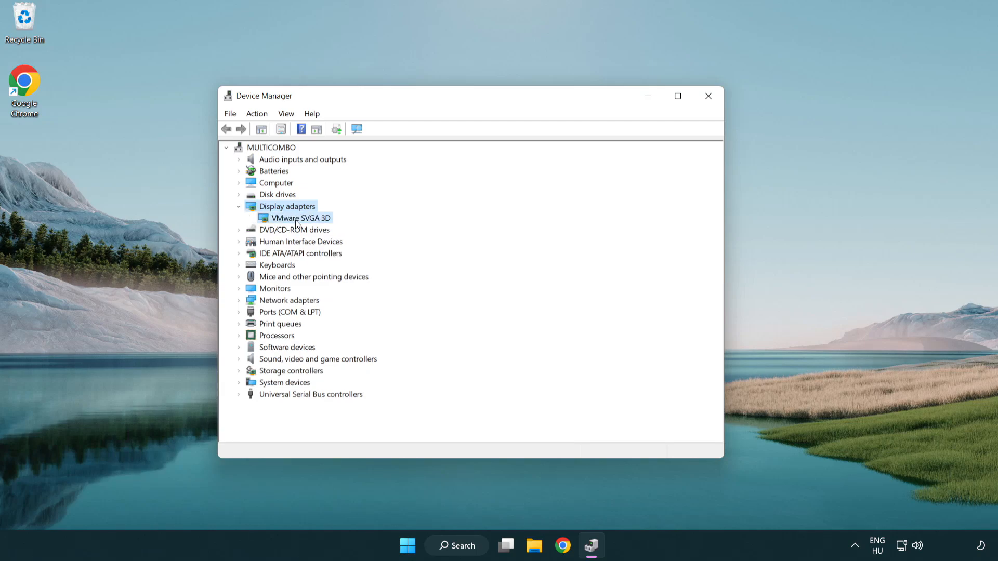
{"action": "left_click", "coordinate": [302, 218]}
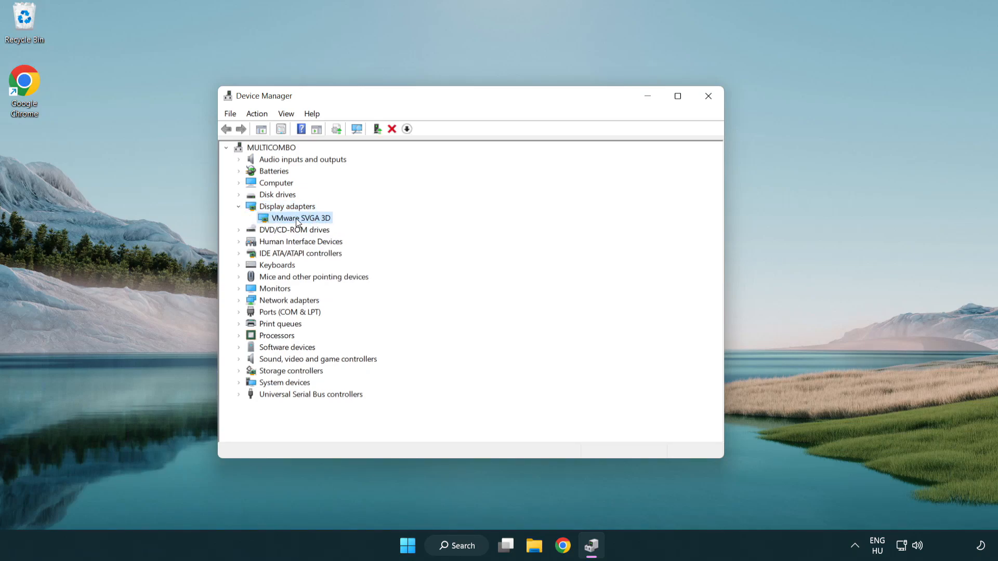
{"action": "right_click", "coordinate": [298, 218]}
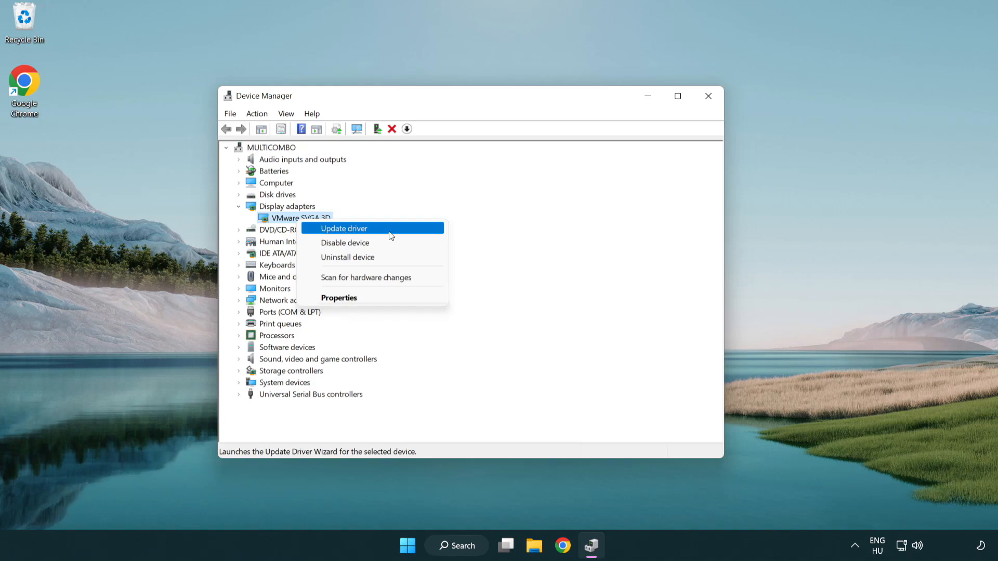
{"action": "left_click", "coordinate": [343, 227]}
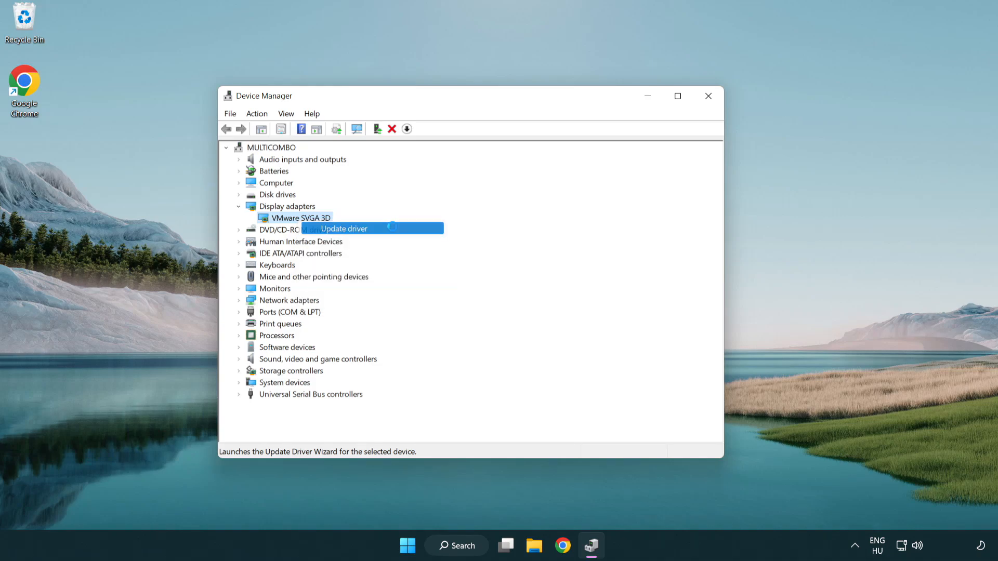
Search automatically for VMware SVGA 3D drivers, dismiss the 'best installed' result, close Device Manager.
{"action": "left_click", "coordinate": [344, 228]}
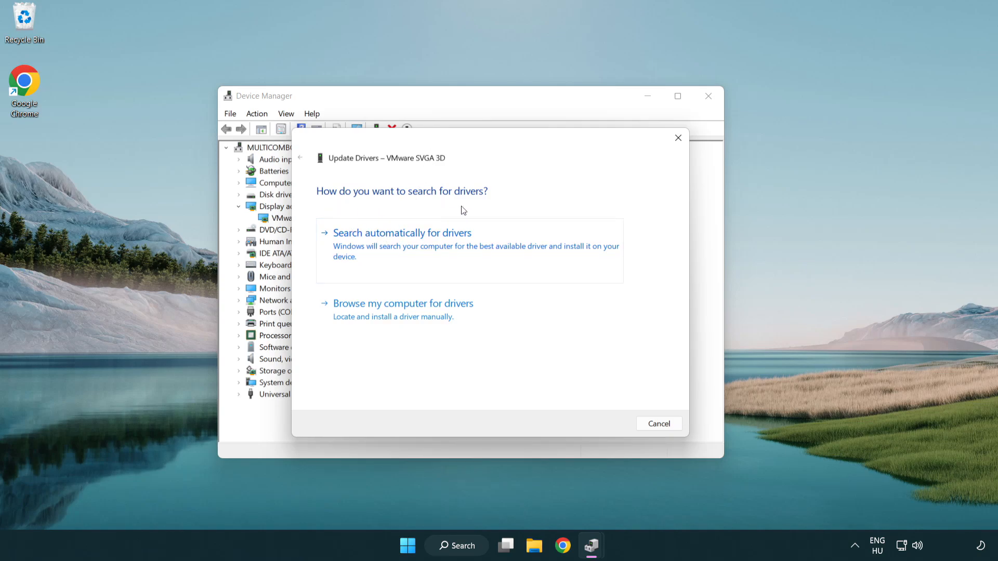
{"action": "mouse_move", "coordinate": [446, 249]}
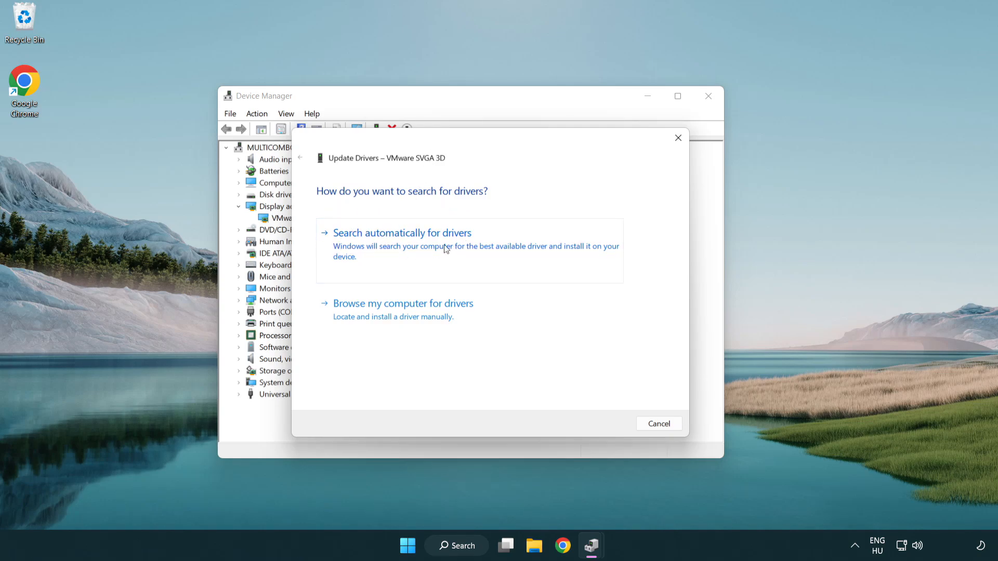
{"action": "left_click", "coordinate": [402, 232]}
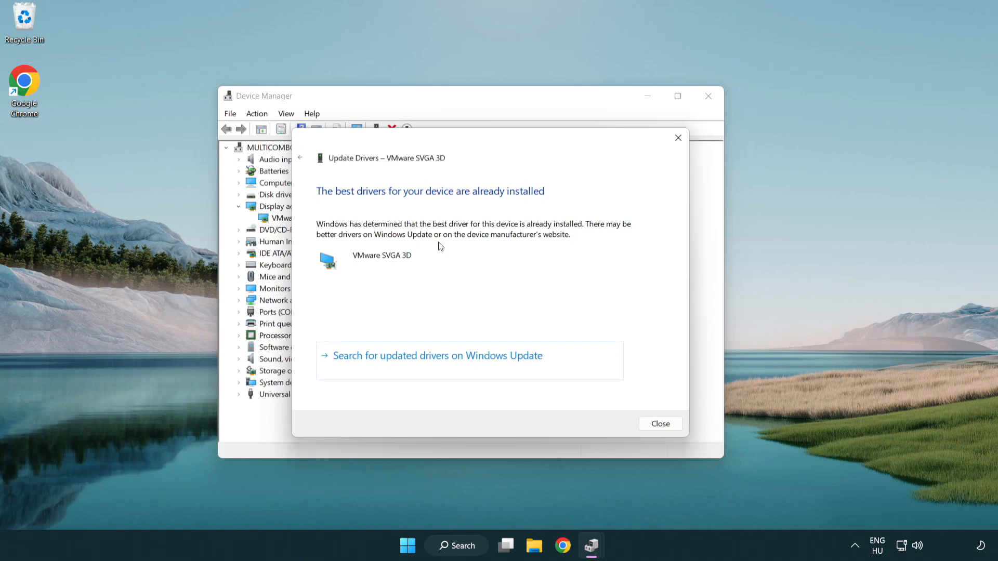
{"action": "mouse_move", "coordinate": [343, 202]}
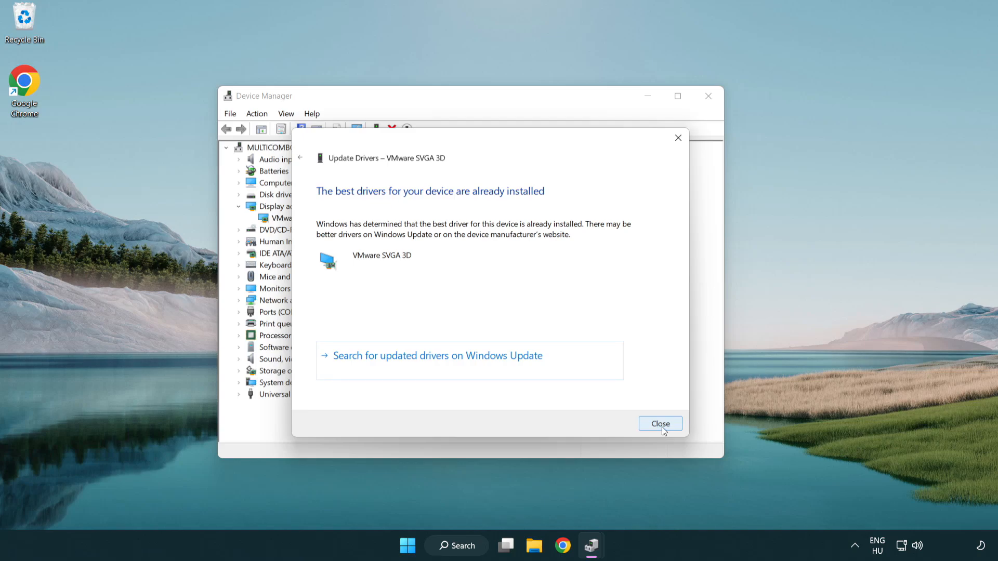
{"action": "left_click", "coordinate": [660, 424]}
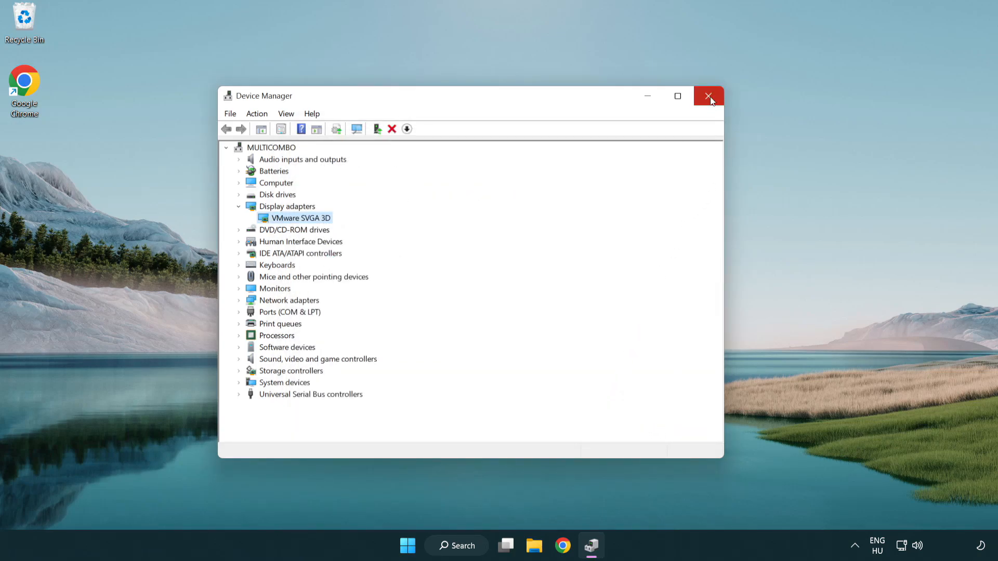
{"action": "left_click", "coordinate": [708, 96]}
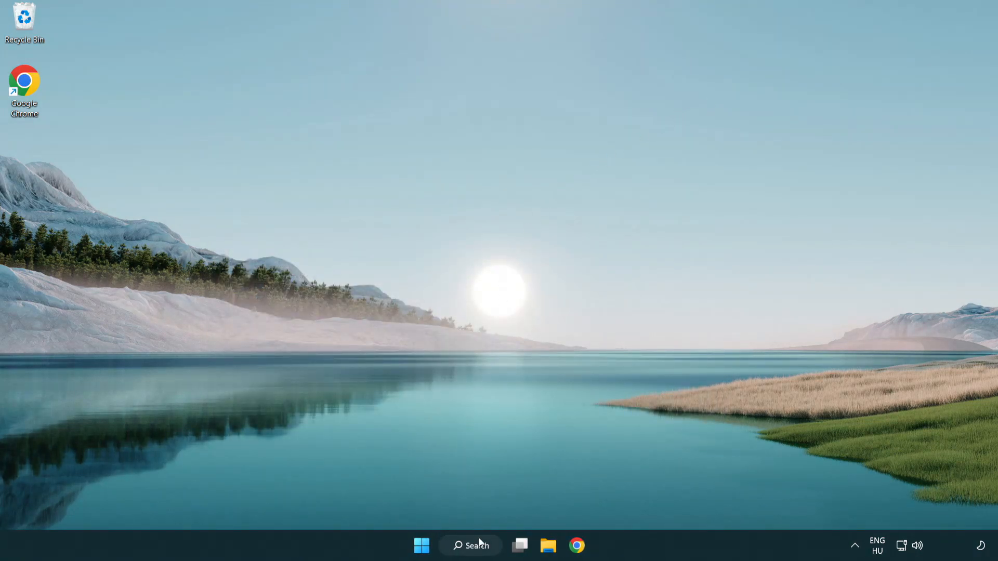
Search for 'update' and open the Windows Update settings page.
{"action": "left_click", "coordinate": [469, 545]}
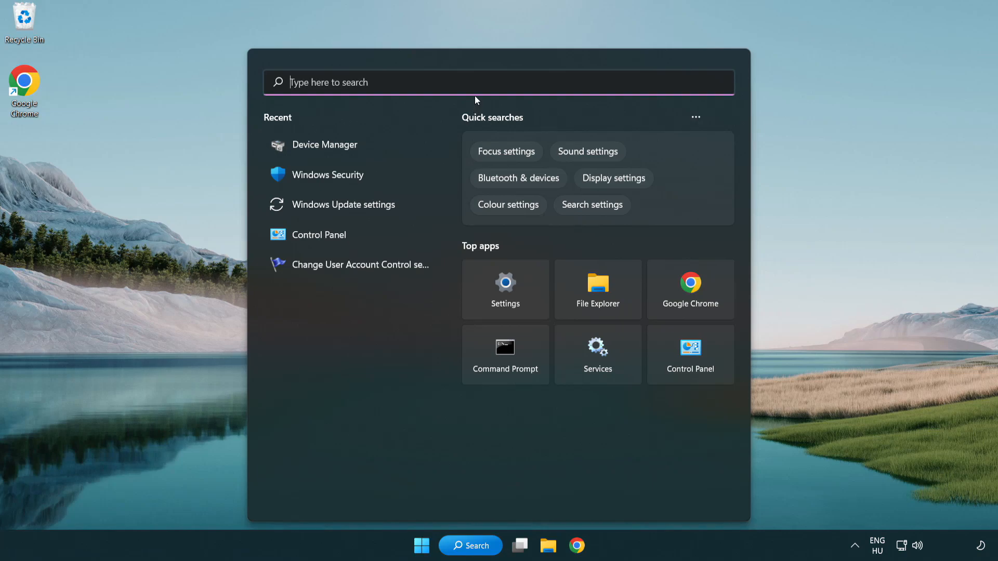
{"action": "type", "text": "u"}
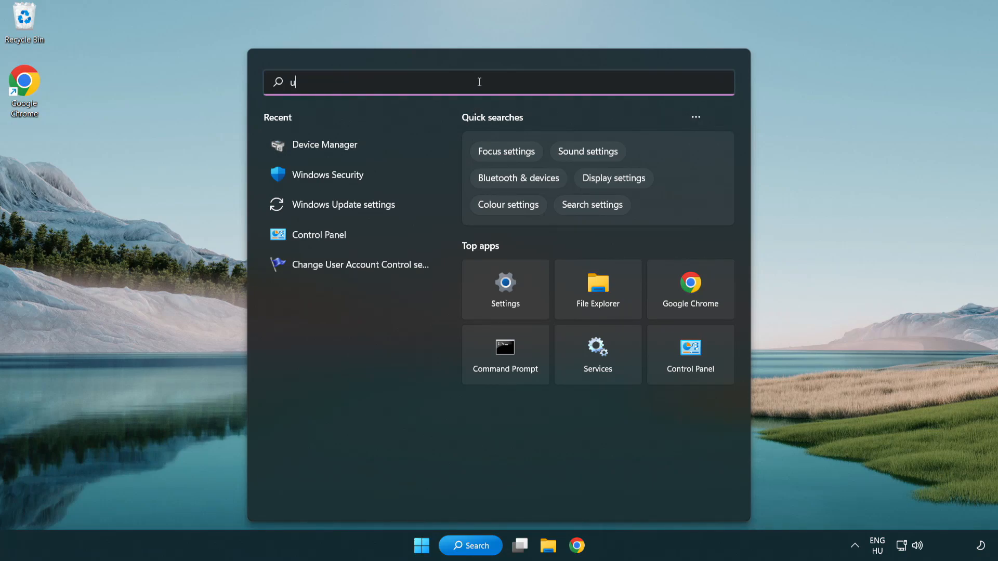
{"action": "type", "text": "pdate"}
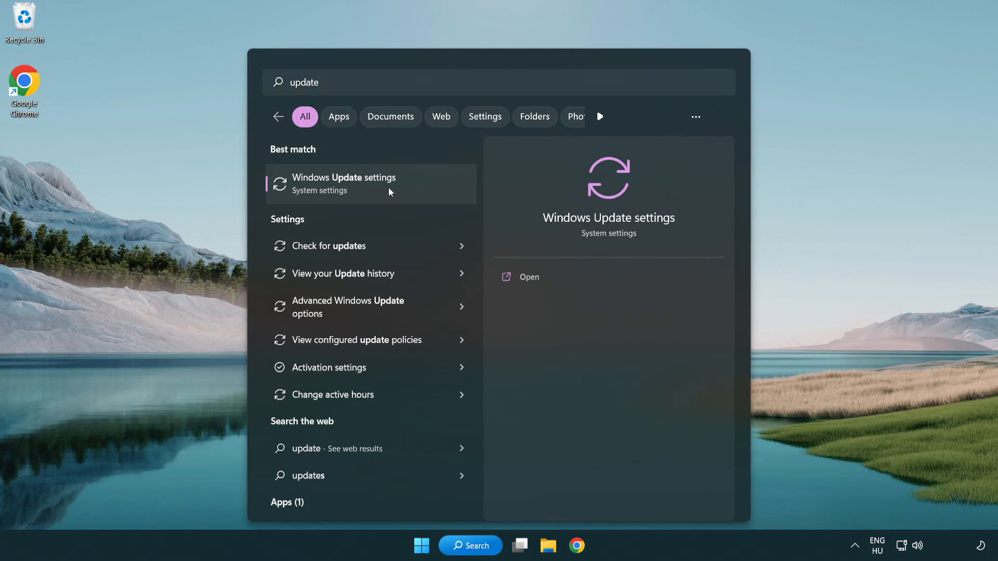
{"action": "left_click", "coordinate": [344, 183]}
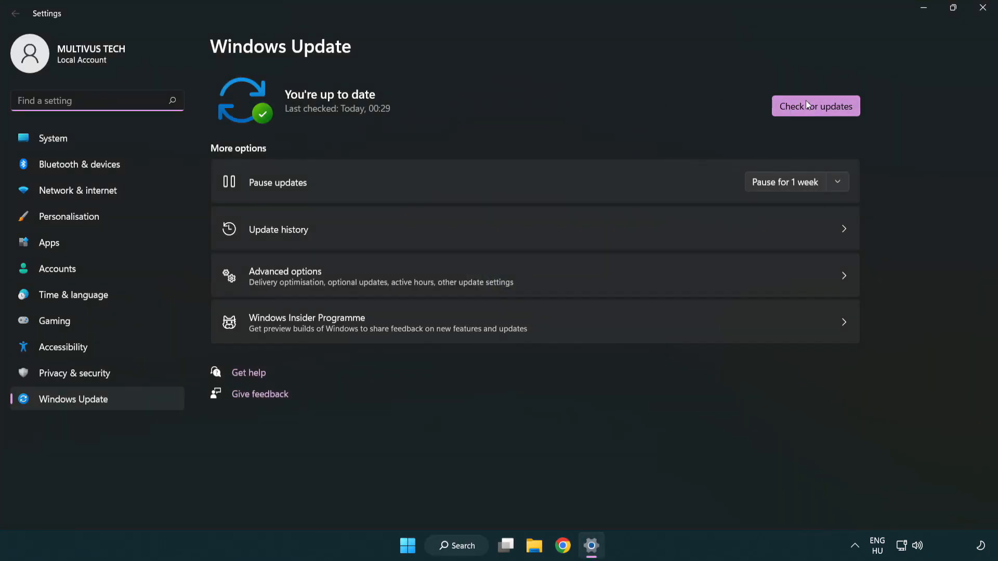
Run a fresh Windows Update check, confirming the PC is still up to date.
{"action": "left_click", "coordinate": [815, 106]}
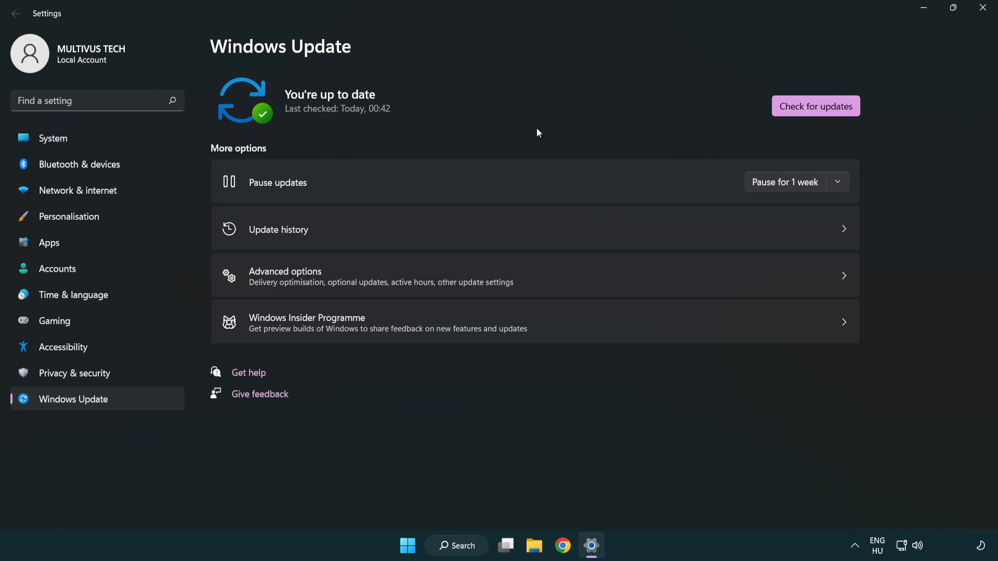
{"action": "mouse_move", "coordinate": [858, 64]}
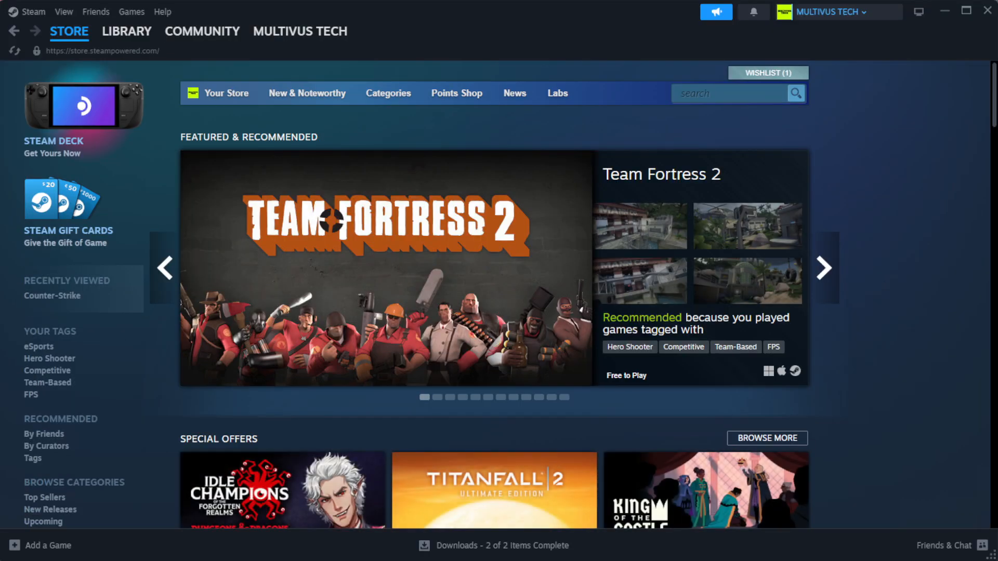
Show the Steam game library and bring up the favorited non-working game's context menu.
{"action": "left_click", "coordinate": [127, 31]}
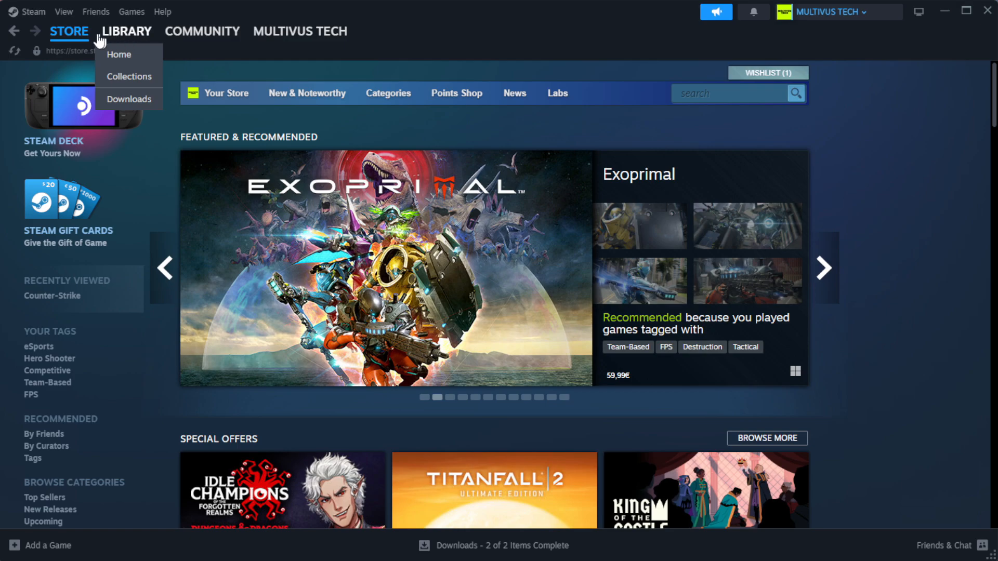
{"action": "left_click", "coordinate": [119, 54]}
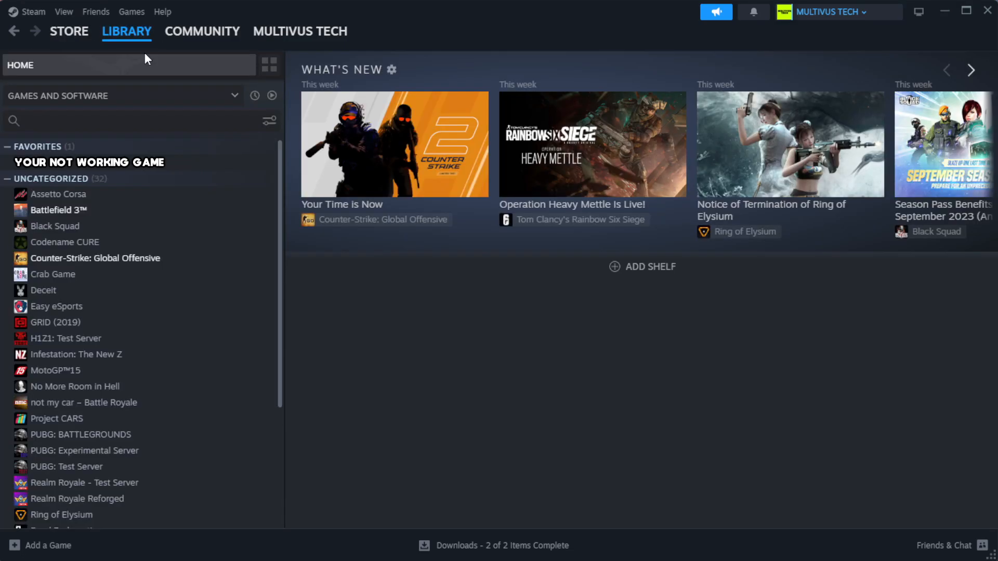
{"action": "mouse_move", "coordinate": [145, 62]}
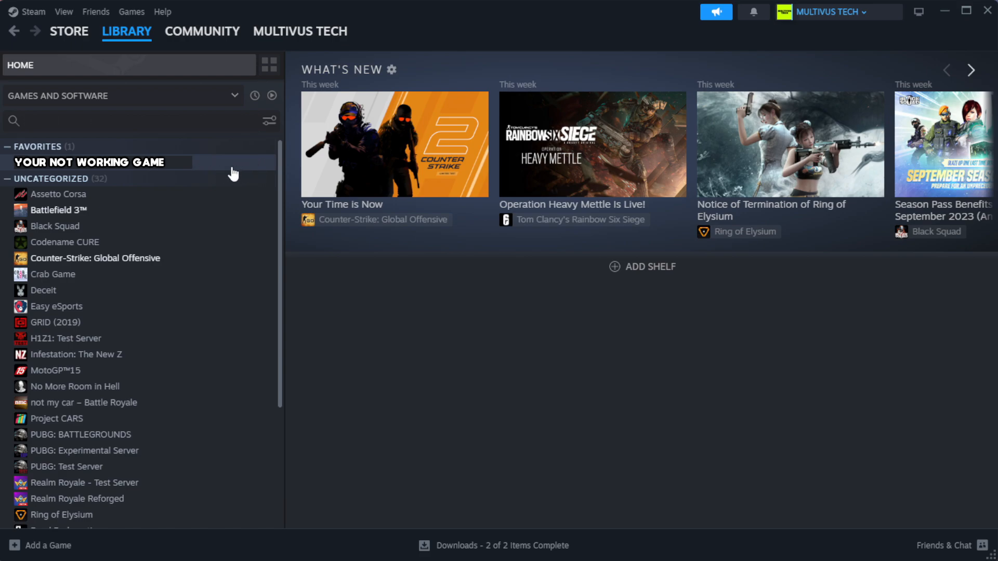
{"action": "mouse_move", "coordinate": [247, 171]}
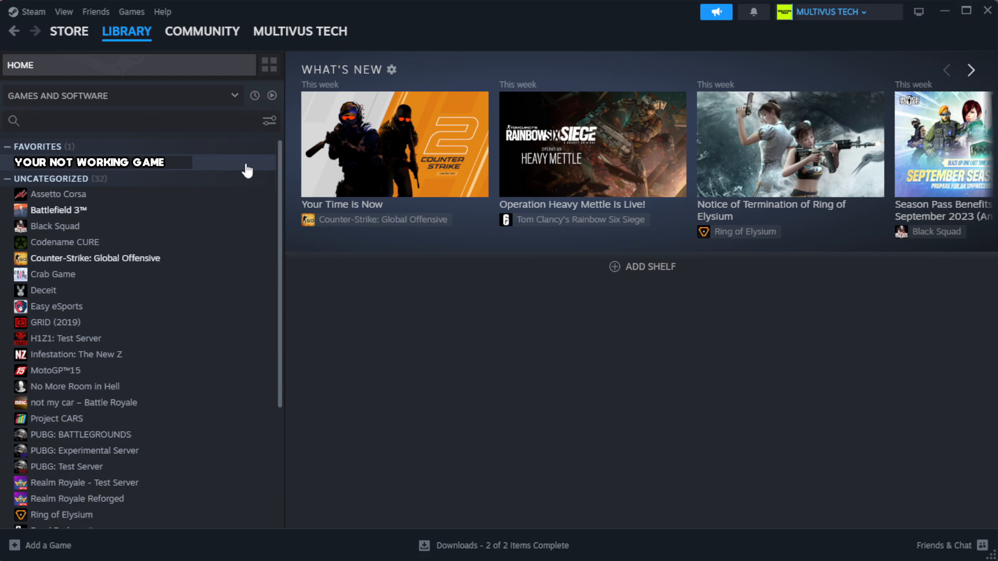
{"action": "right_click", "coordinate": [89, 162]}
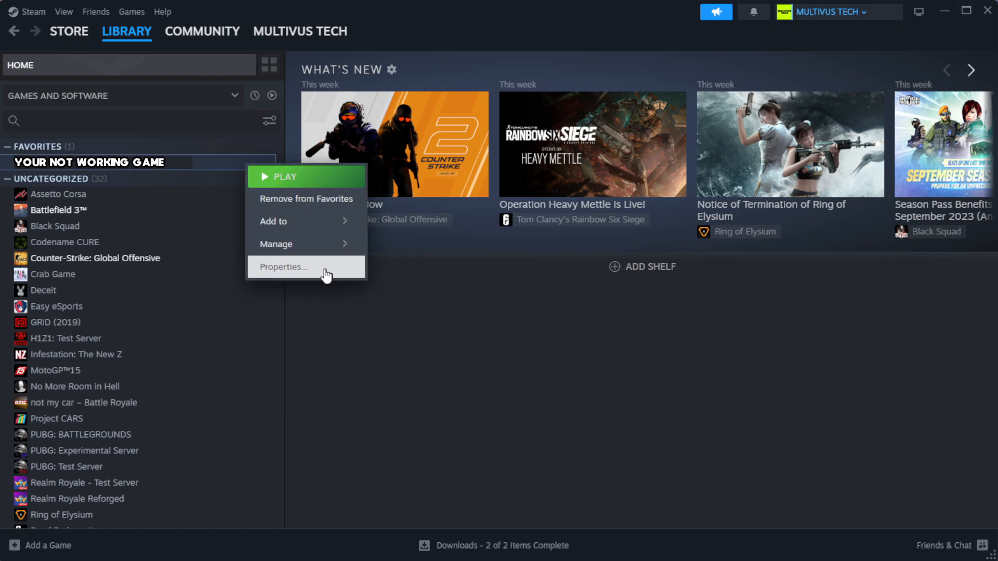
Verify the game's installed files from its Properties, validating all 1039 files.
{"action": "left_click", "coordinate": [282, 266]}
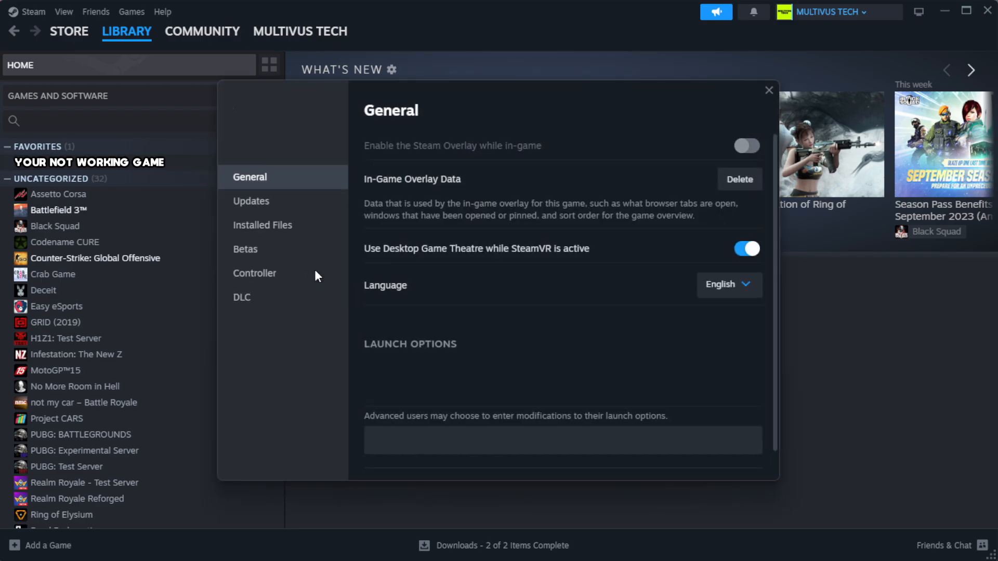
{"action": "mouse_move", "coordinate": [299, 245]}
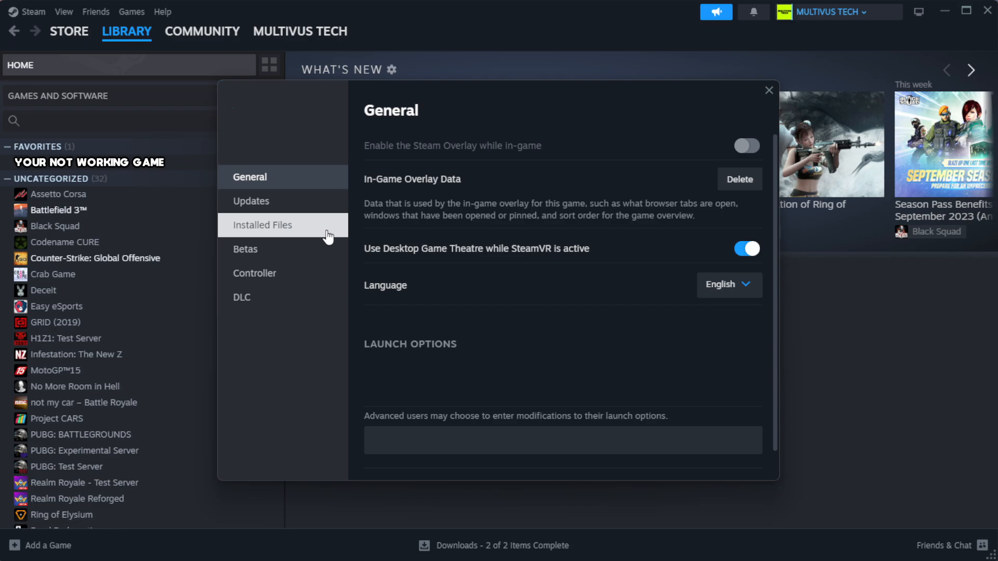
{"action": "left_click", "coordinate": [262, 224]}
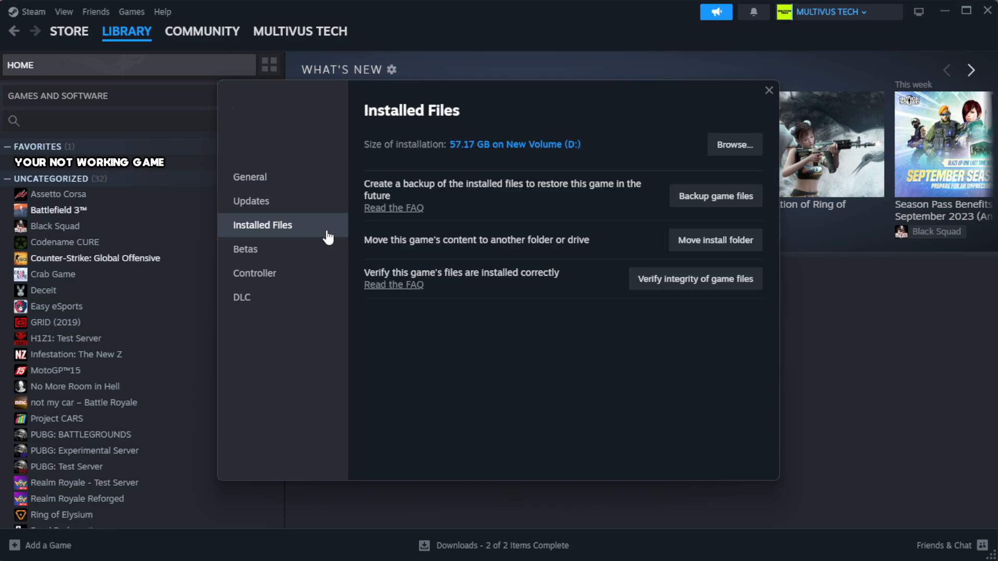
{"action": "mouse_move", "coordinate": [702, 324]}
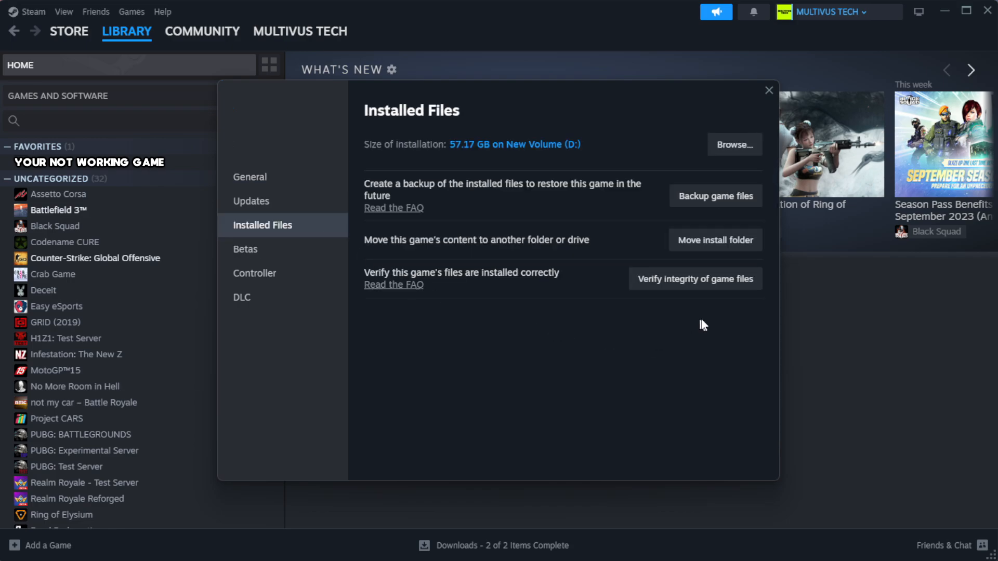
{"action": "mouse_move", "coordinate": [674, 283]}
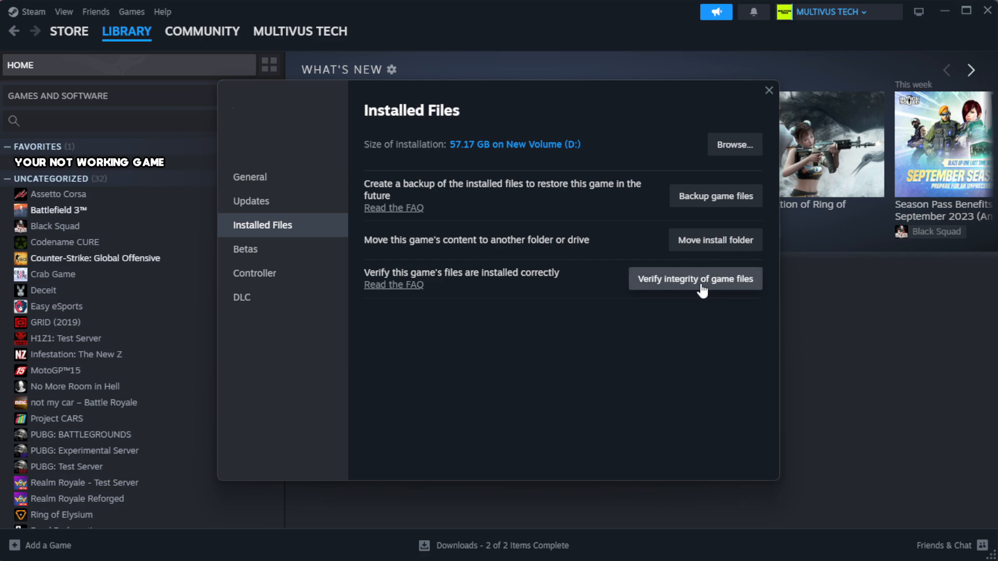
{"action": "left_click", "coordinate": [695, 278]}
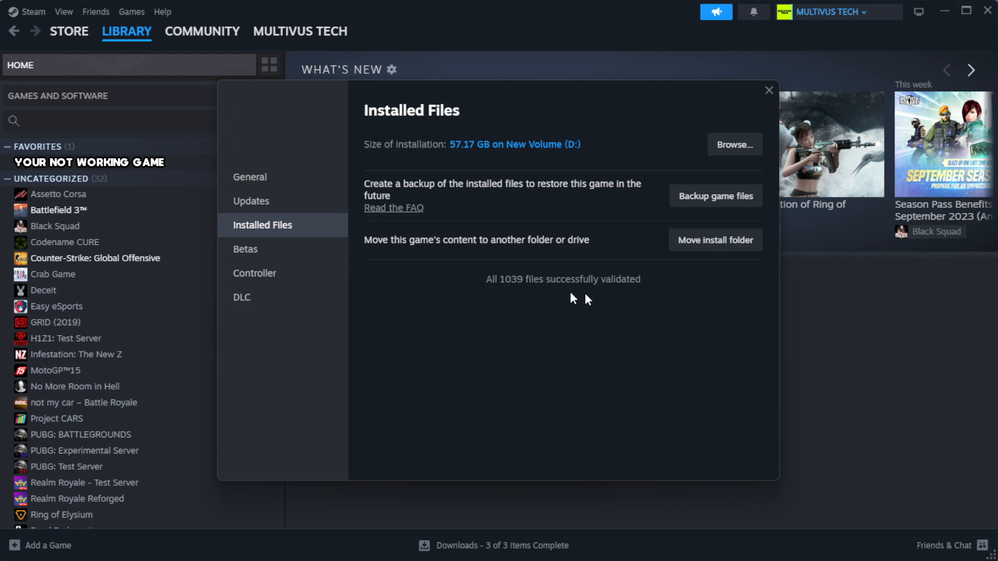
{"action": "mouse_move", "coordinate": [734, 145]}
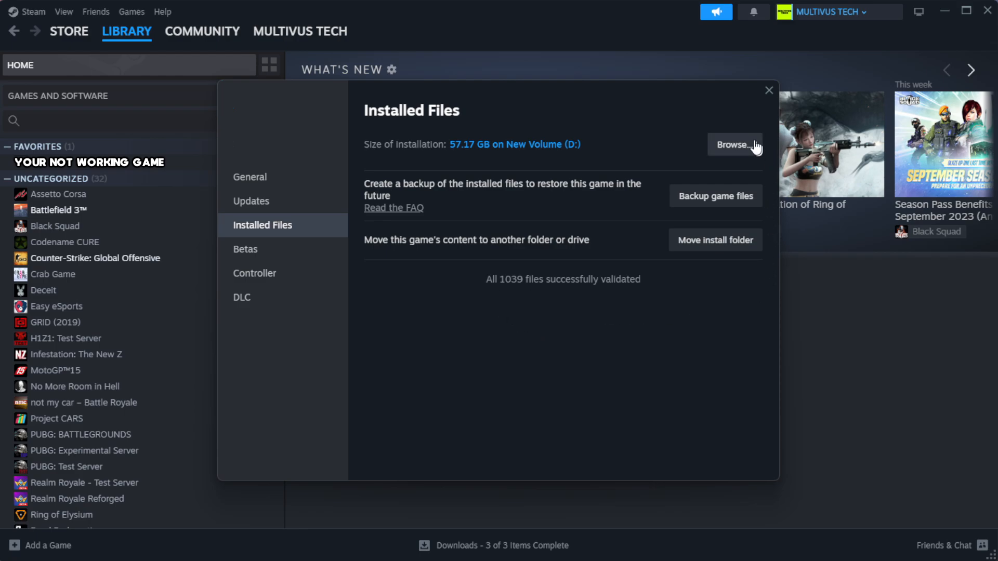
Open Properties for the YOUR NOT WORKING GAME shortcut in the install folder.
{"action": "left_click", "coordinate": [734, 145]}
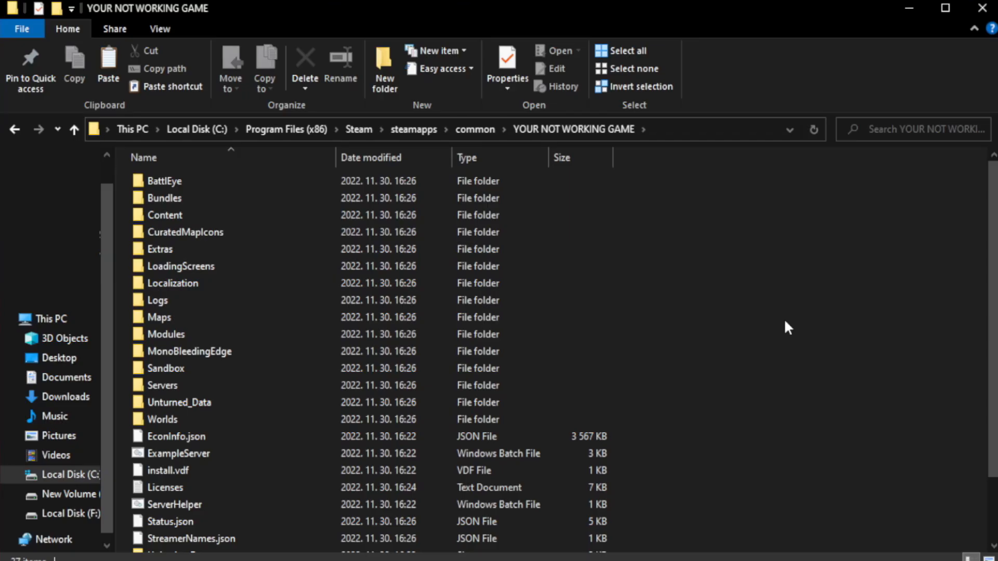
{"action": "scroll", "scroll_direction": "down", "scroll_amount": 3}
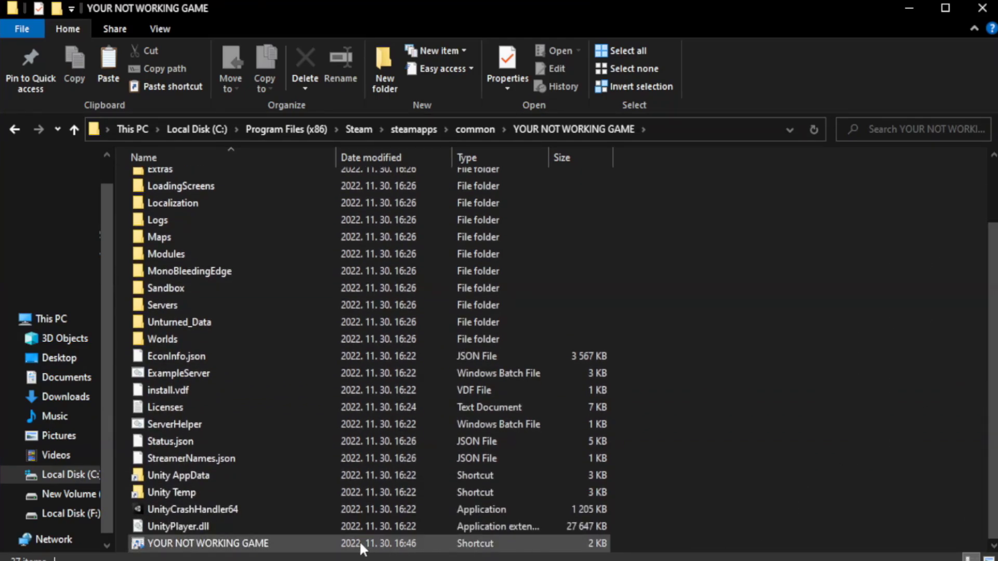
{"action": "left_click", "coordinate": [207, 543]}
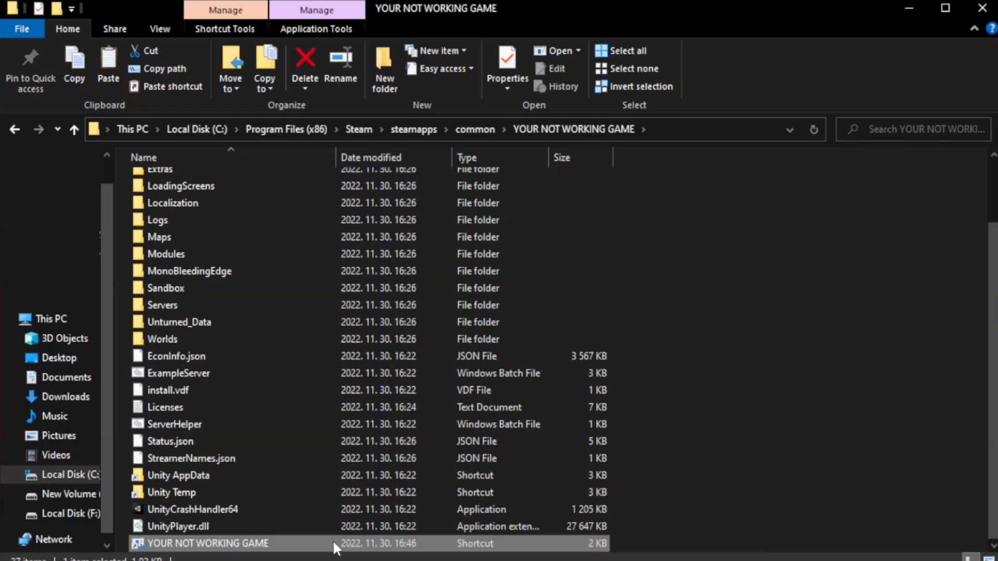
{"action": "right_click", "coordinate": [206, 543]}
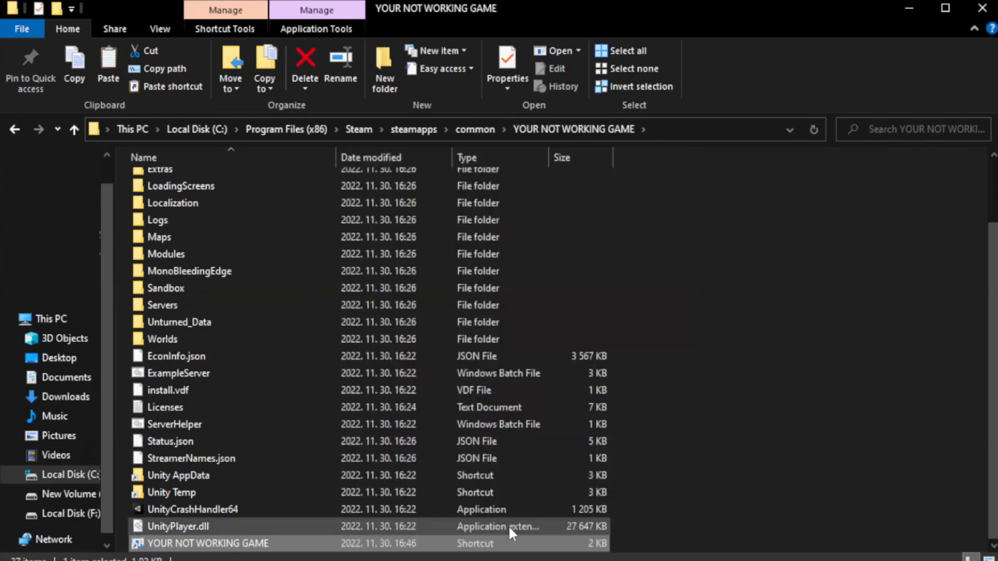
{"action": "left_click", "coordinate": [507, 64]}
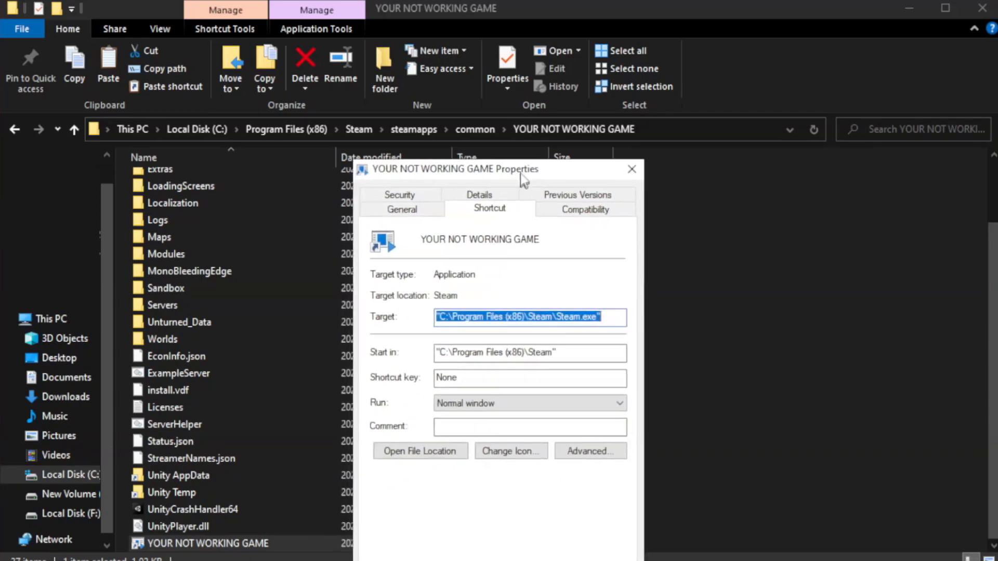
Set the game shortcut to Windows 8 compatibility, run as administrator, fullscreen optimizations disabled.
{"action": "left_click_drag", "start_coordinate": [518, 168], "coordinate": [500, 97]}
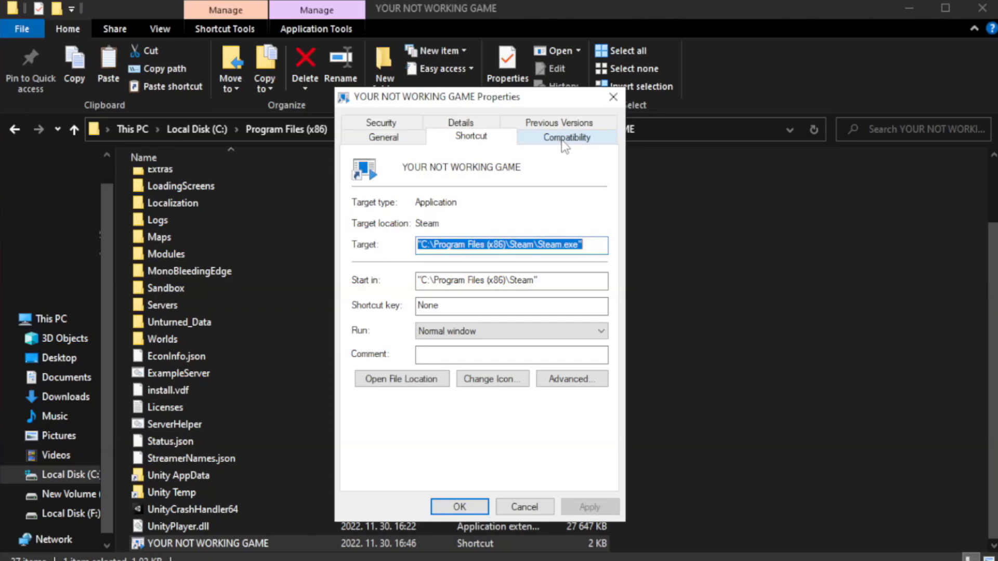
{"action": "left_click", "coordinate": [565, 136]}
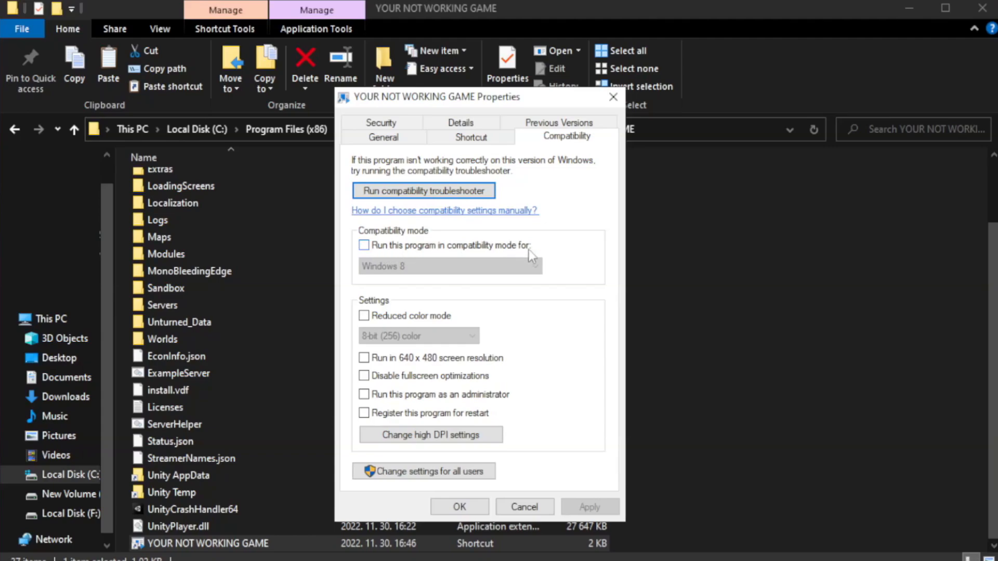
{"action": "left_click", "coordinate": [364, 244]}
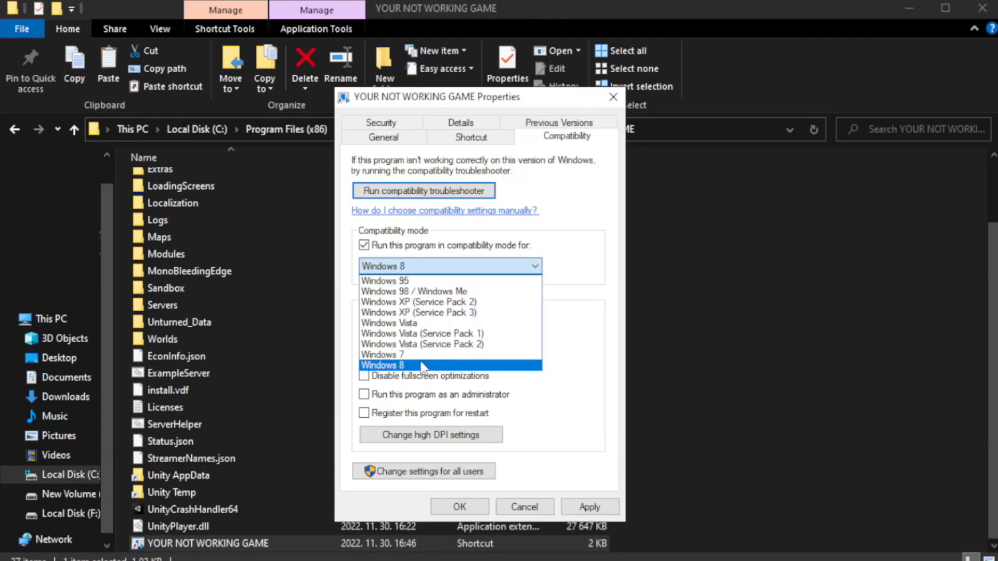
{"action": "mouse_move", "coordinate": [423, 371]}
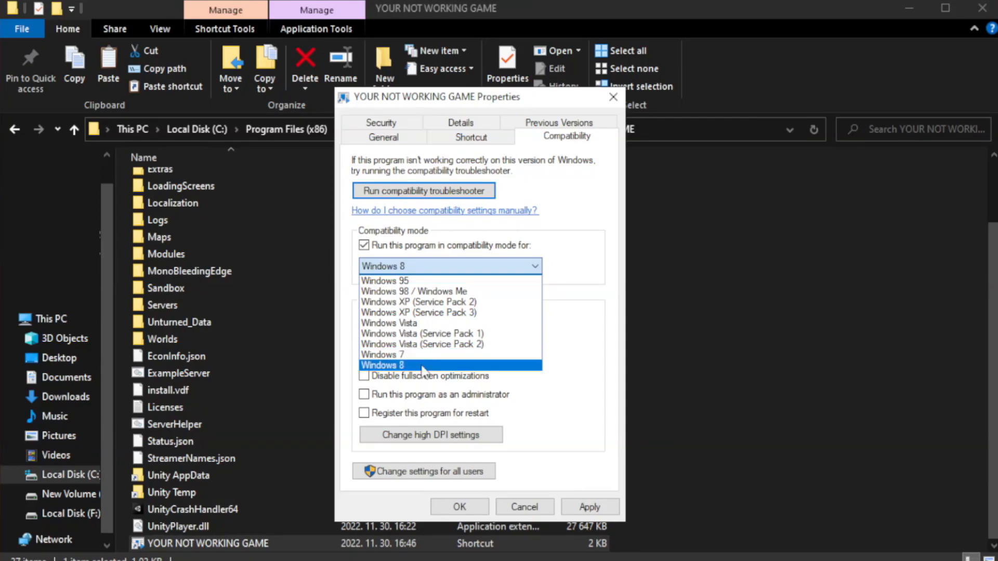
{"action": "left_click", "coordinate": [382, 365]}
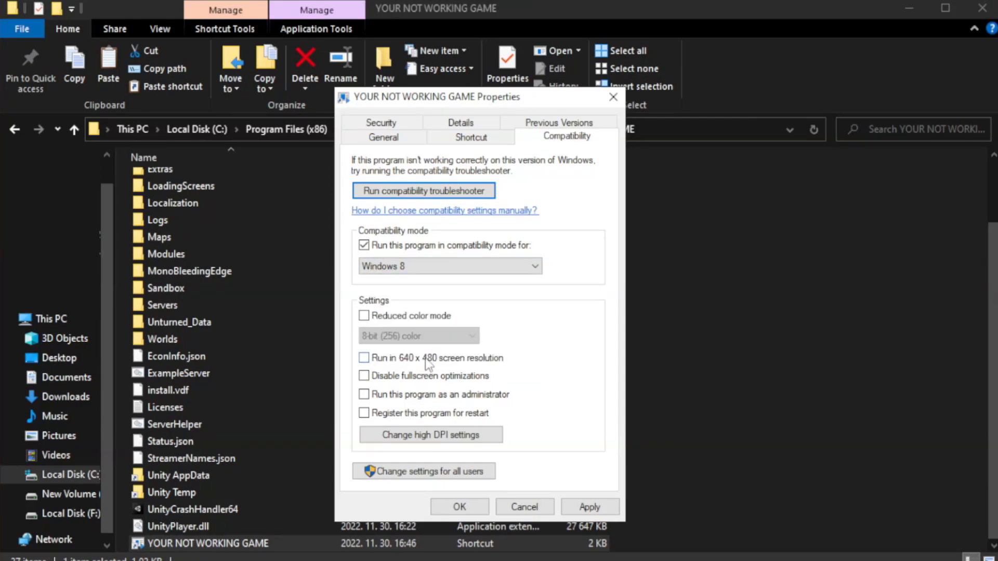
{"action": "mouse_move", "coordinate": [389, 387]}
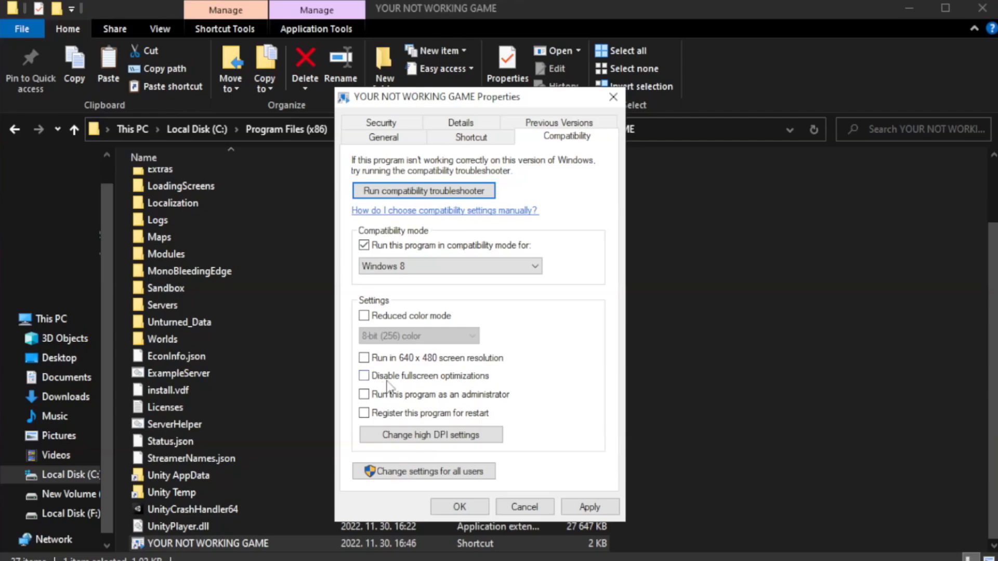
{"action": "left_click", "coordinate": [364, 375]}
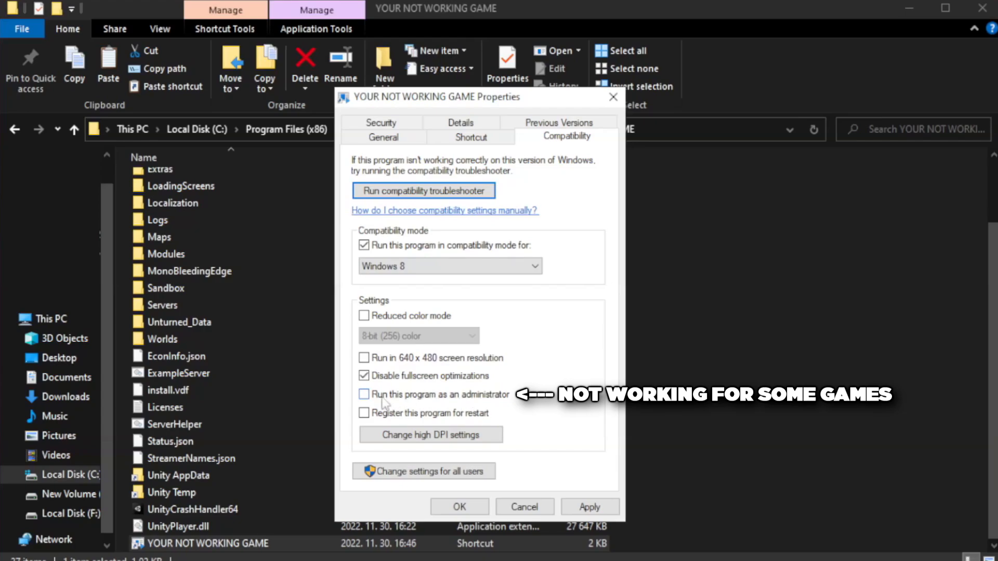
{"action": "left_click", "coordinate": [363, 395]}
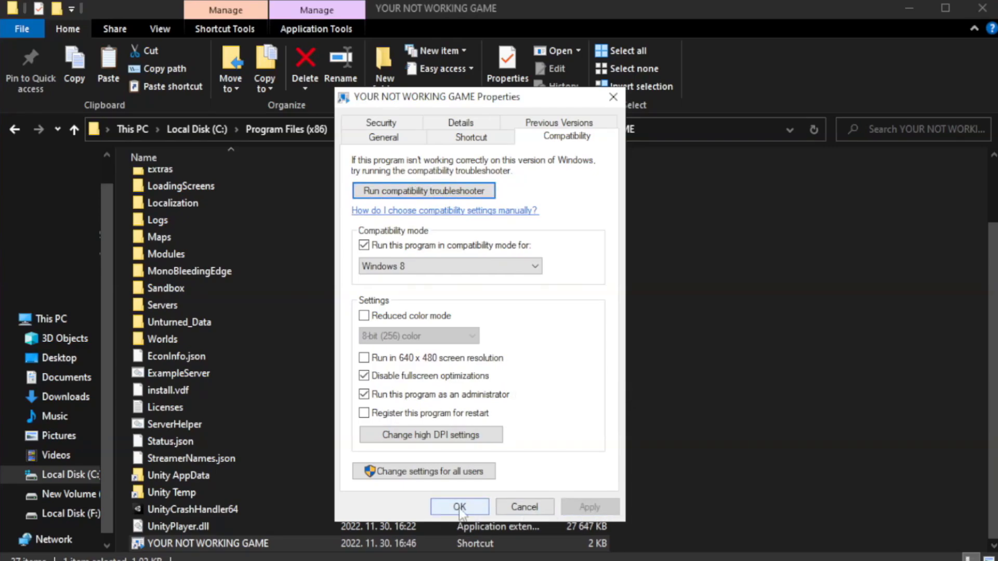
{"action": "left_click", "coordinate": [459, 506]}
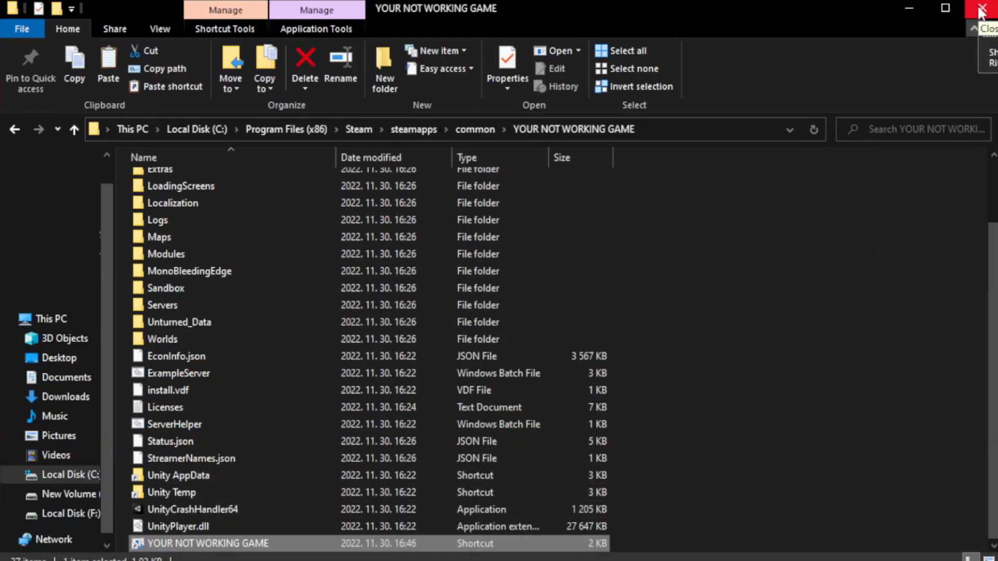
Close the game folder and open Task Manager's Startup apps list.
{"action": "left_click", "coordinate": [985, 8]}
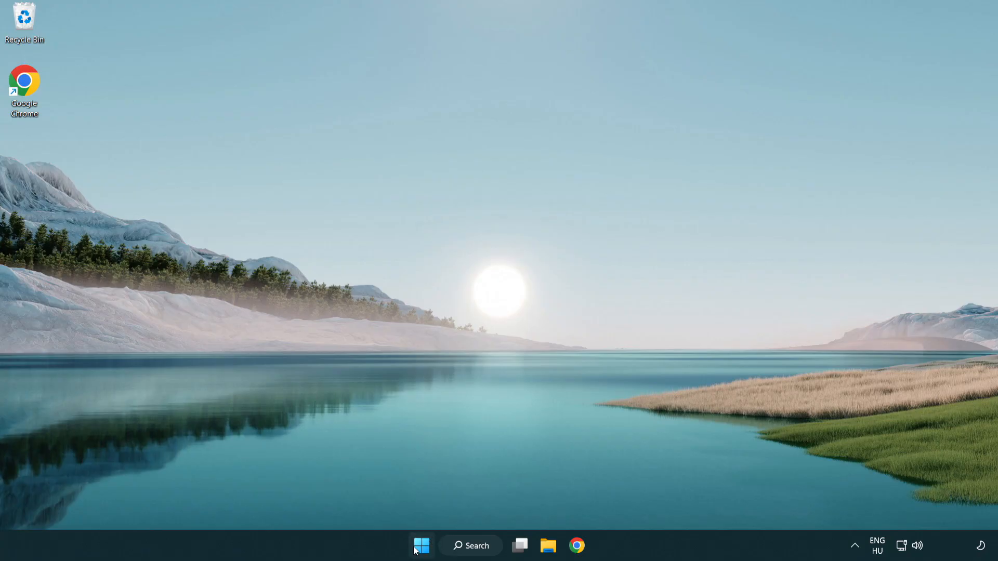
{"action": "right_click", "coordinate": [420, 545]}
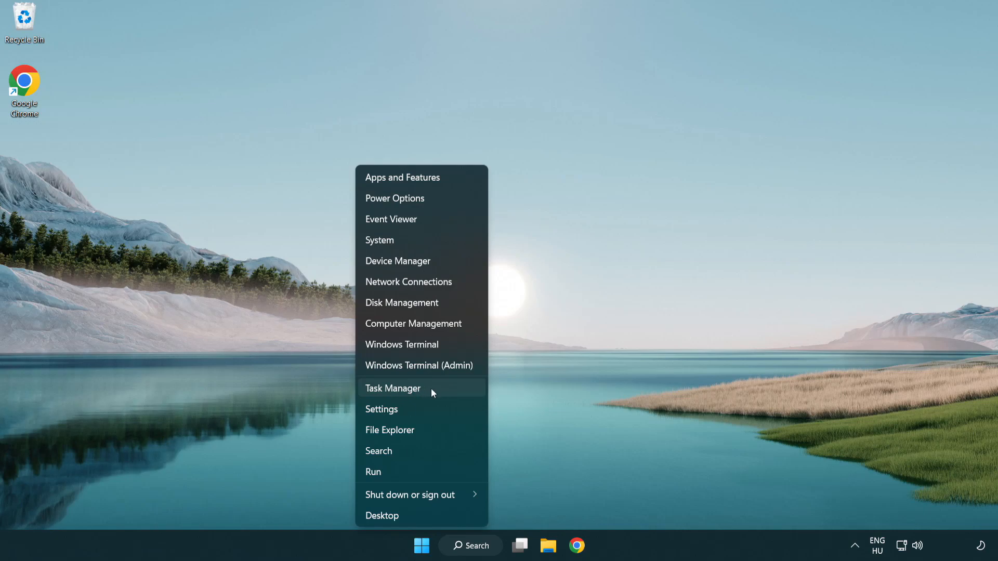
{"action": "left_click", "coordinate": [392, 389]}
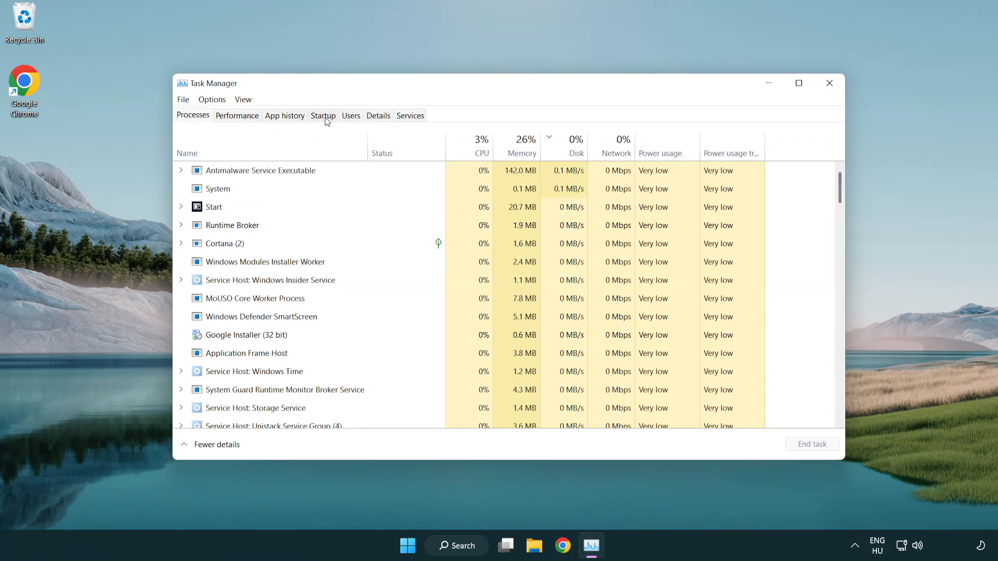
{"action": "left_click", "coordinate": [322, 116]}
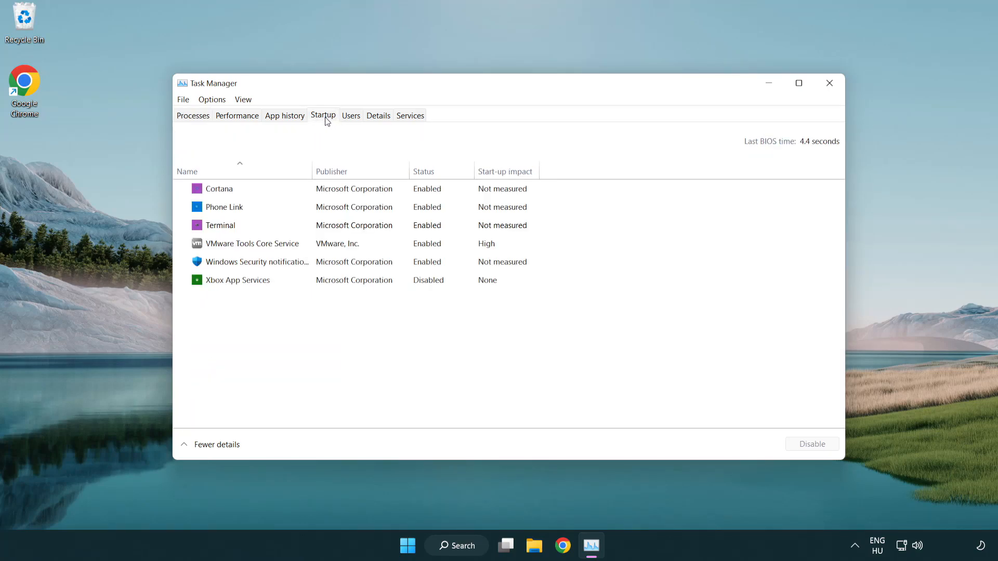
Disable Terminal, Phone Link, Cortana and Windows Security notifications at startup, then close Task Manager.
{"action": "left_click", "coordinate": [220, 225]}
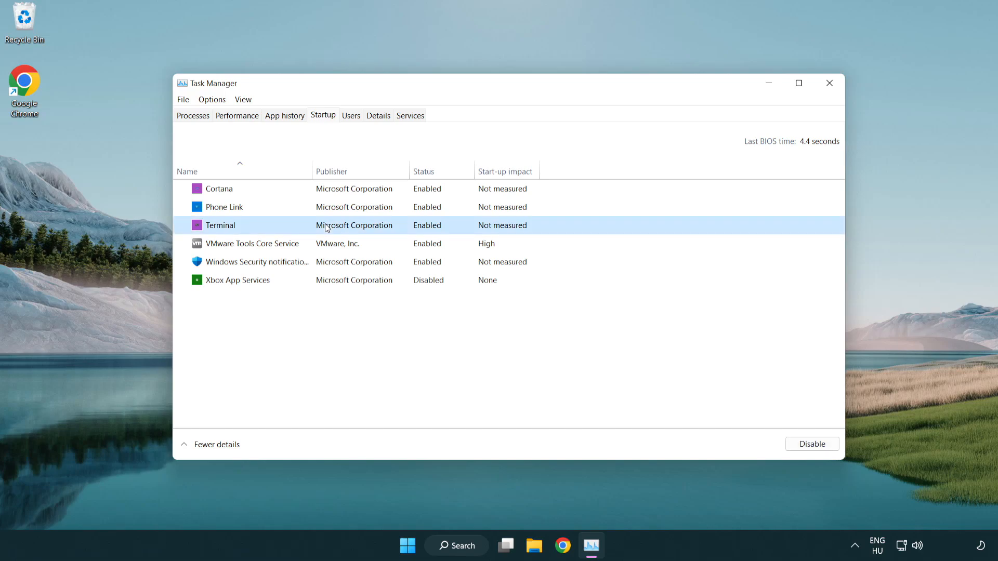
{"action": "left_click", "coordinate": [810, 443]}
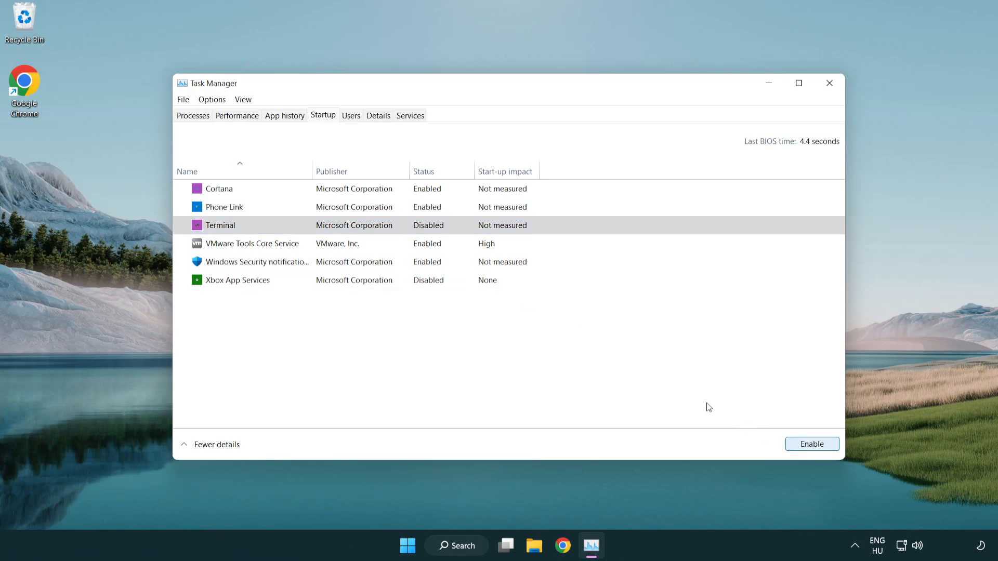
{"action": "left_click", "coordinate": [224, 207]}
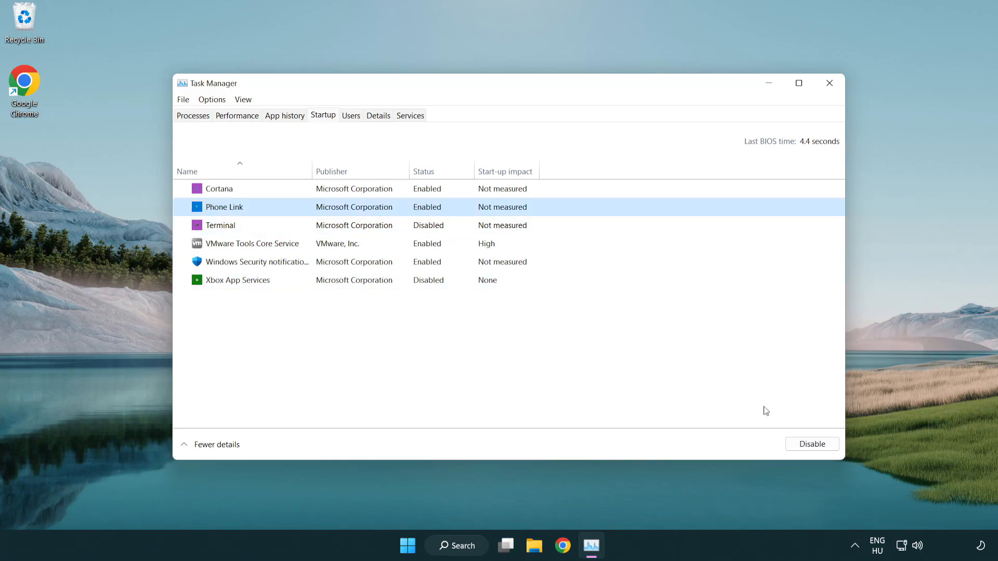
{"action": "left_click", "coordinate": [811, 444]}
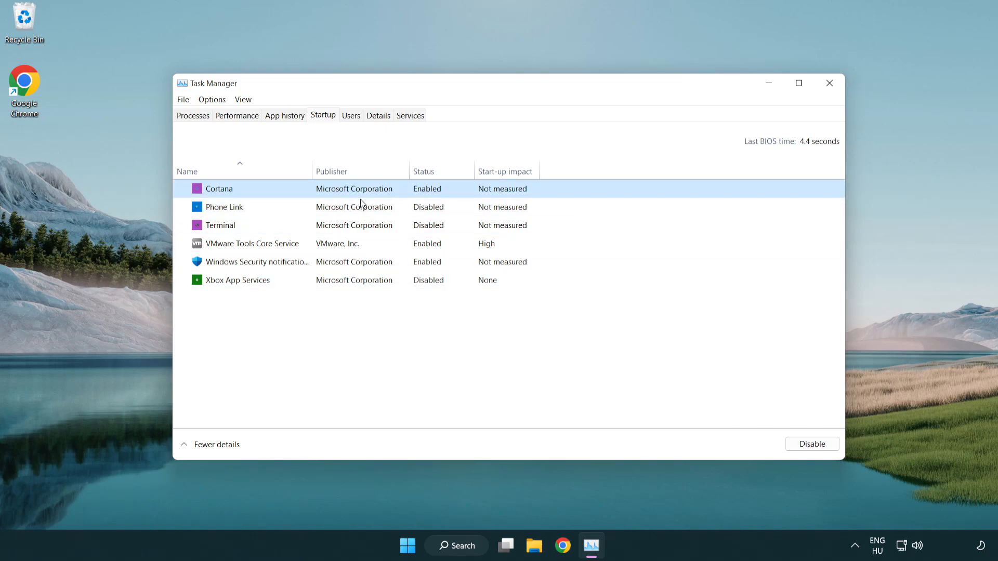
{"action": "left_click", "coordinate": [812, 443]}
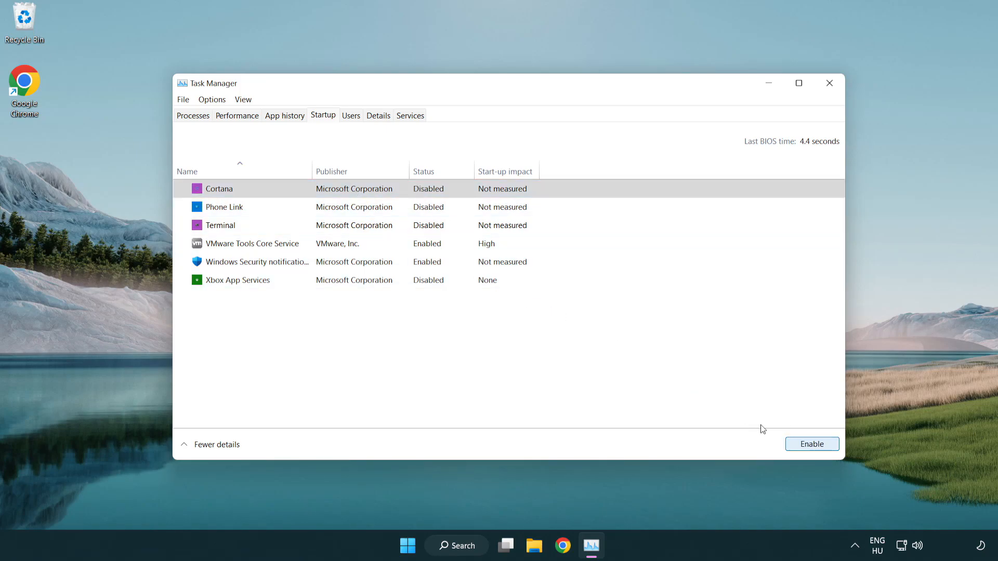
{"action": "left_click", "coordinate": [258, 261]}
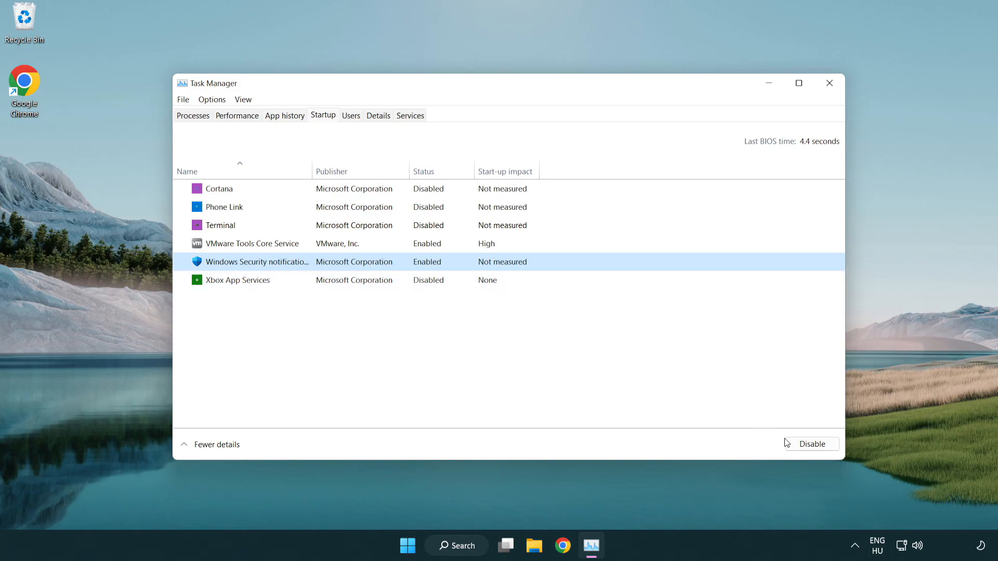
{"action": "left_click", "coordinate": [811, 443]}
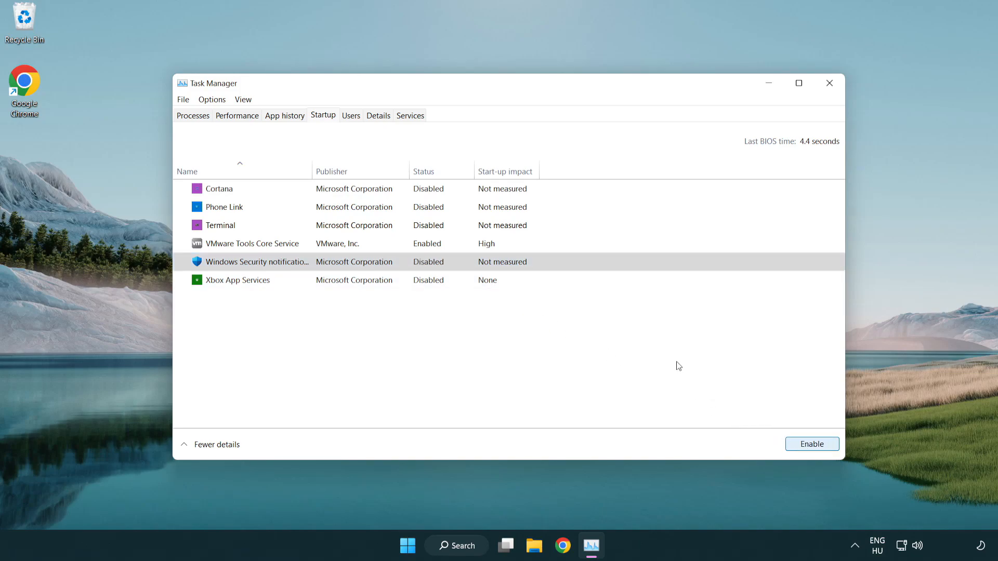
{"action": "mouse_move", "coordinate": [829, 83]}
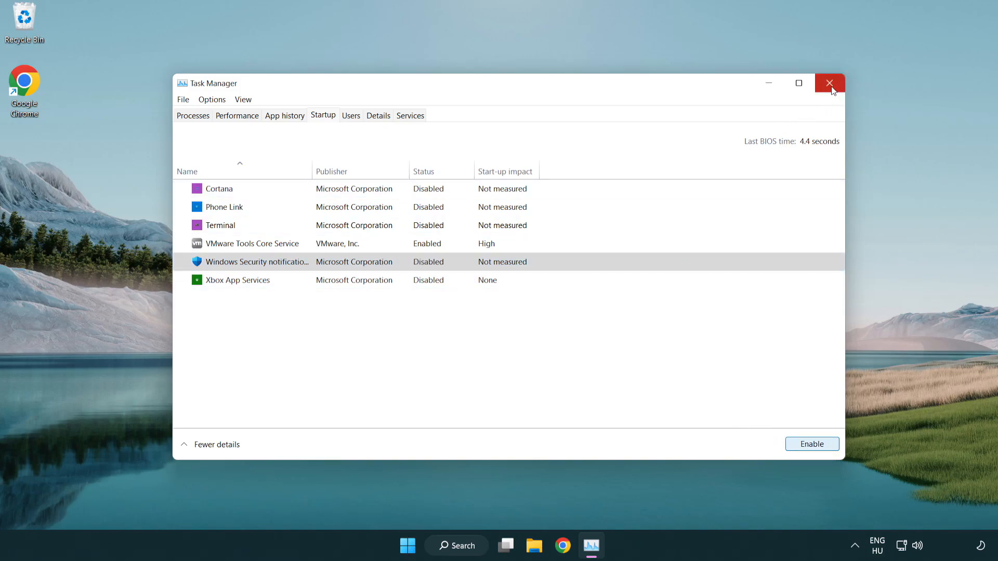
{"action": "left_click", "coordinate": [828, 83]}
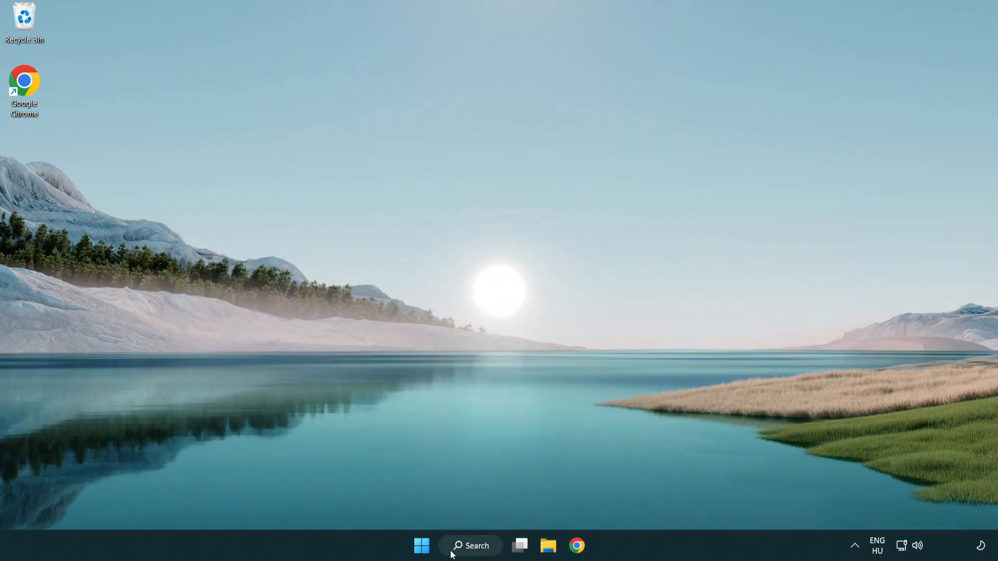
Launch Command Prompt as administrator and run sfc /scannow to verify system files.
{"action": "left_click", "coordinate": [470, 545]}
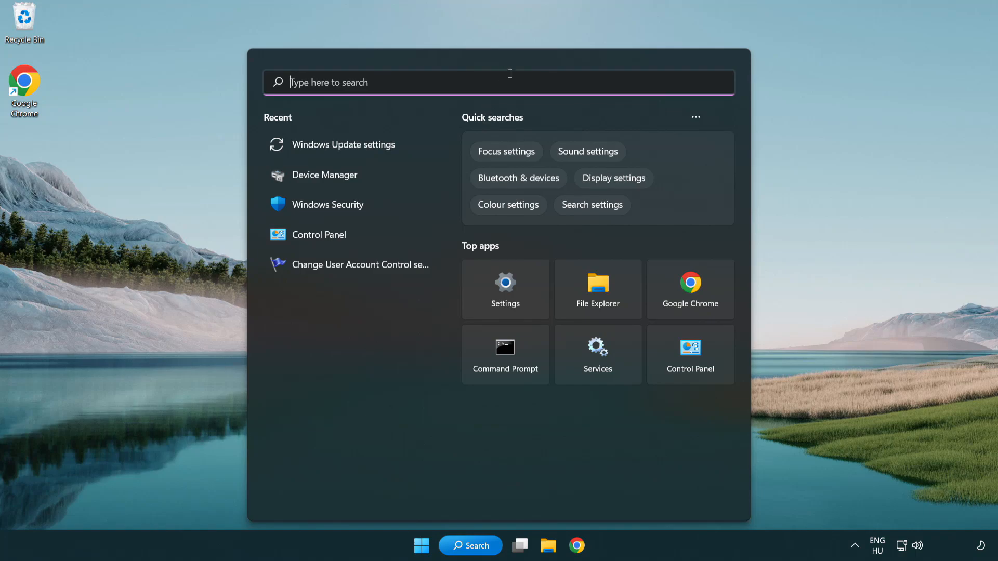
{"action": "type", "text": "cmd"}
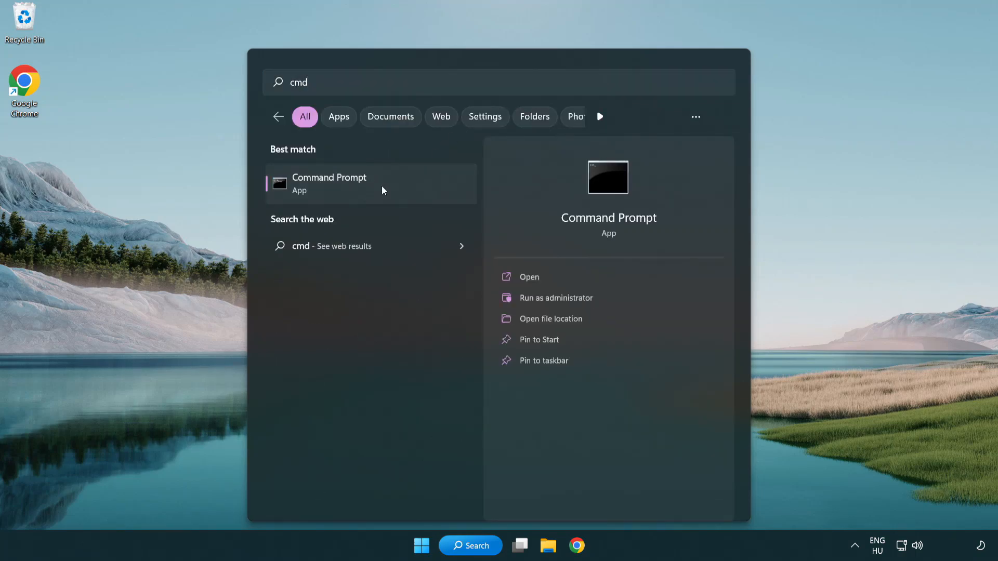
{"action": "right_click", "coordinate": [329, 183]}
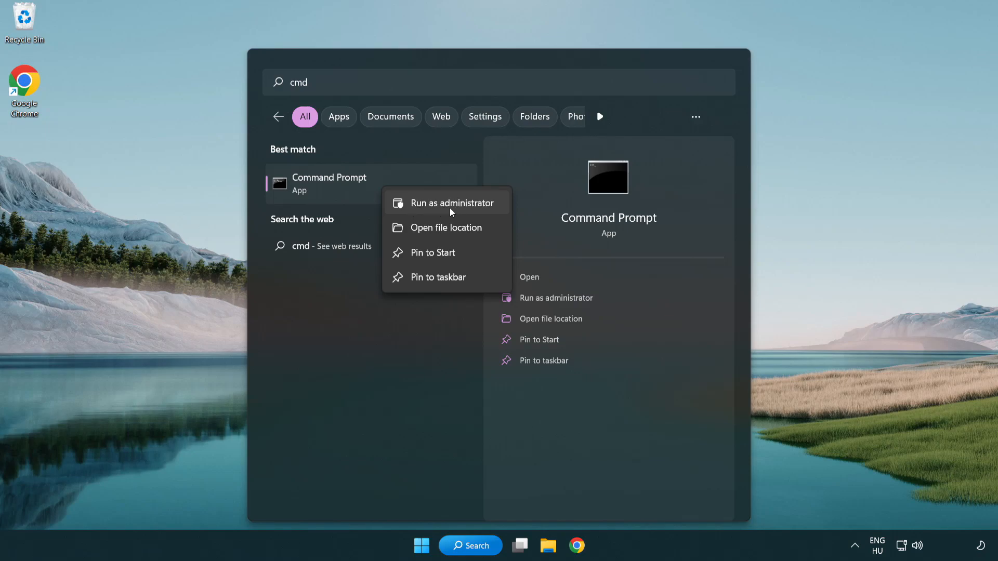
{"action": "left_click", "coordinate": [447, 202]}
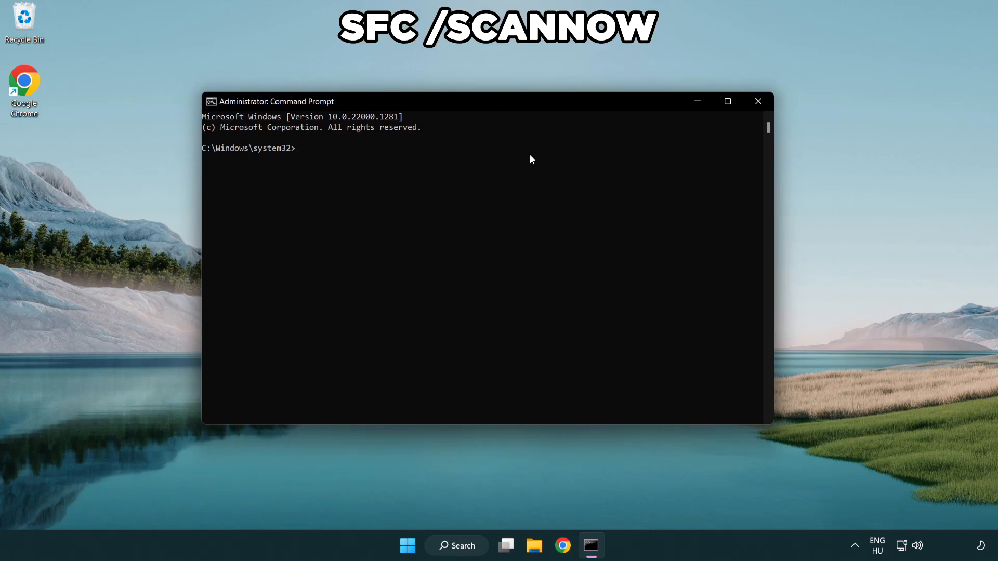
{"action": "type", "text": "sfc /s"}
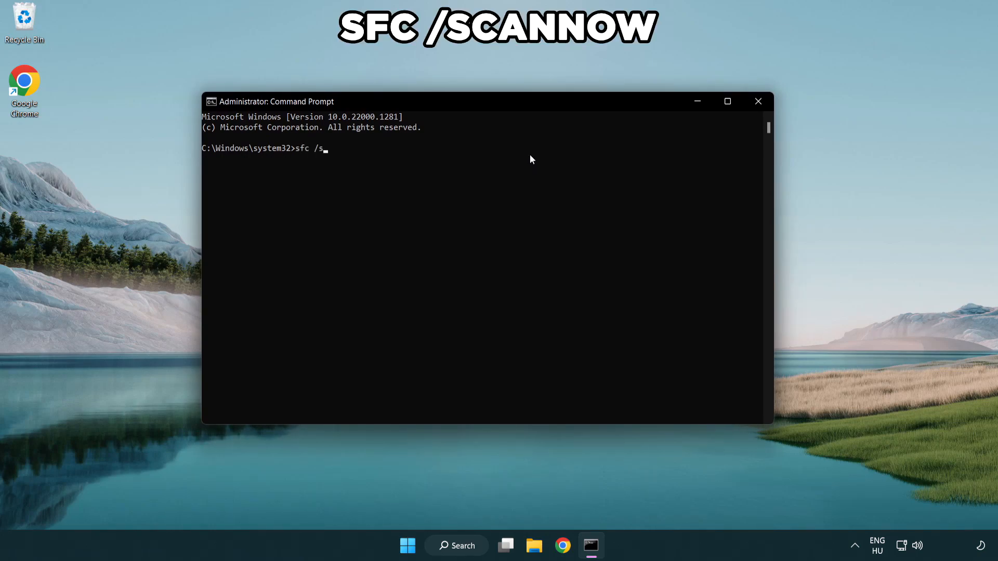
{"action": "type", "text": "cannow"}
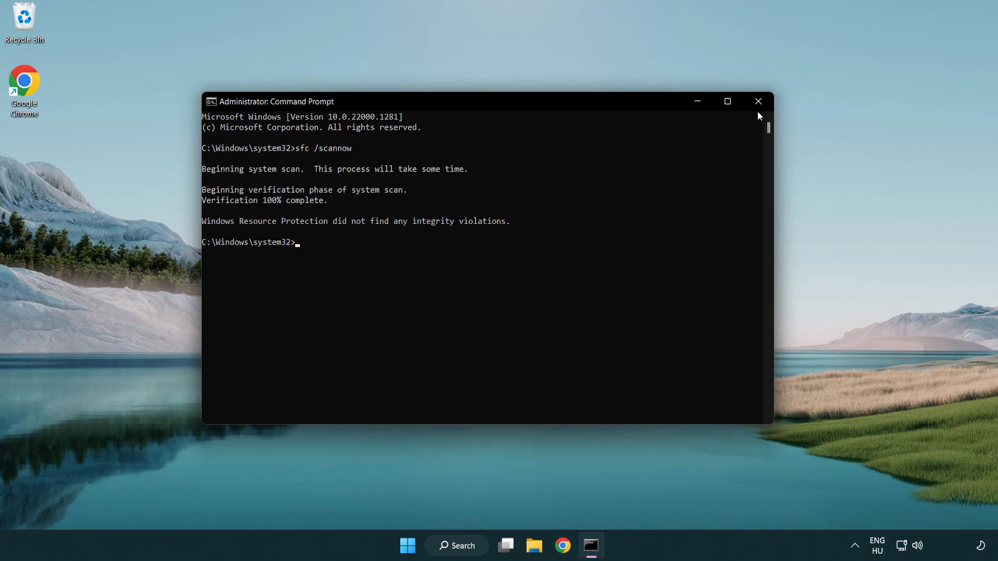
{"action": "mouse_move", "coordinate": [757, 102]}
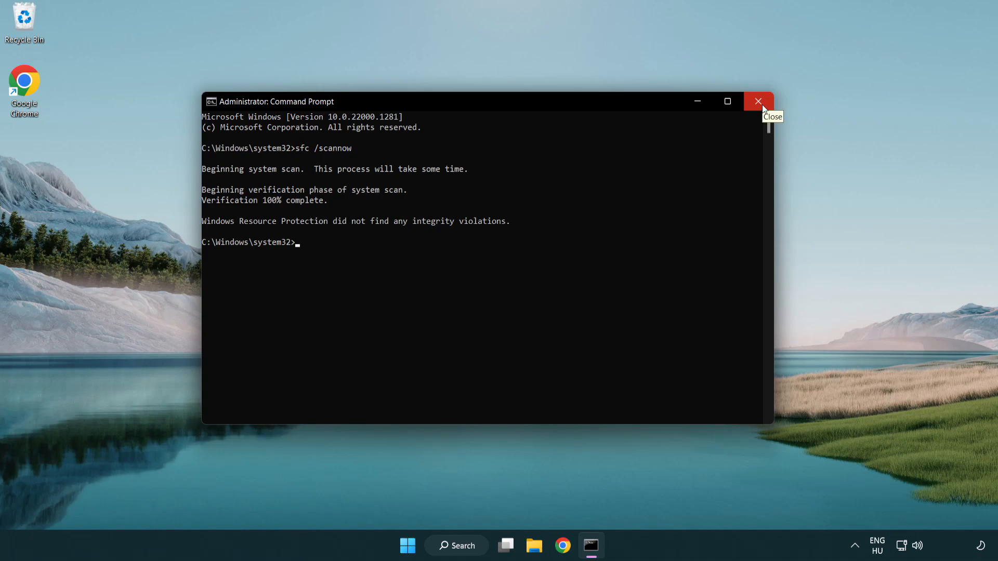
Close the finished Command Prompt and bring up the Start menu power options.
{"action": "left_click", "coordinate": [421, 545]}
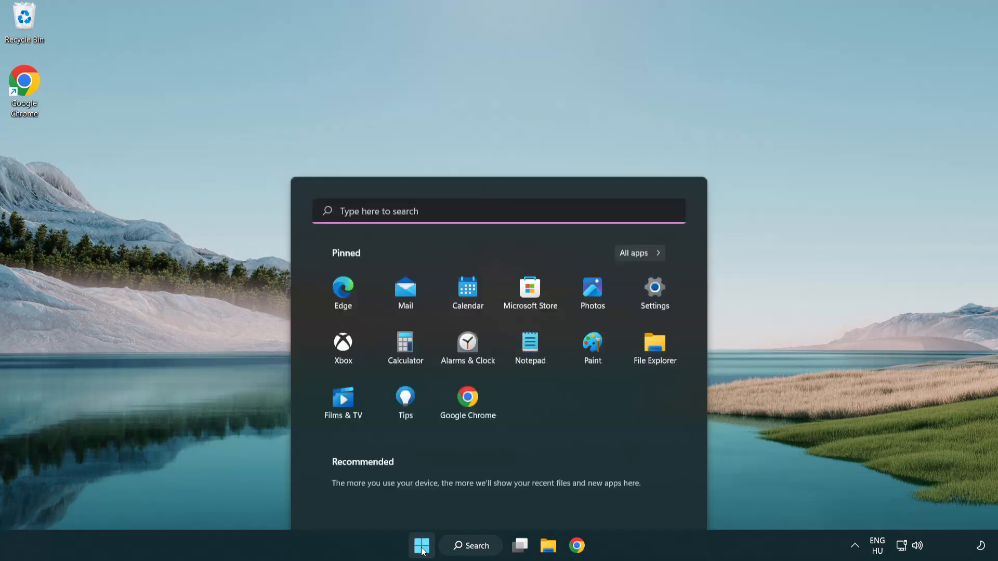
{"action": "left_click", "coordinate": [660, 500]}
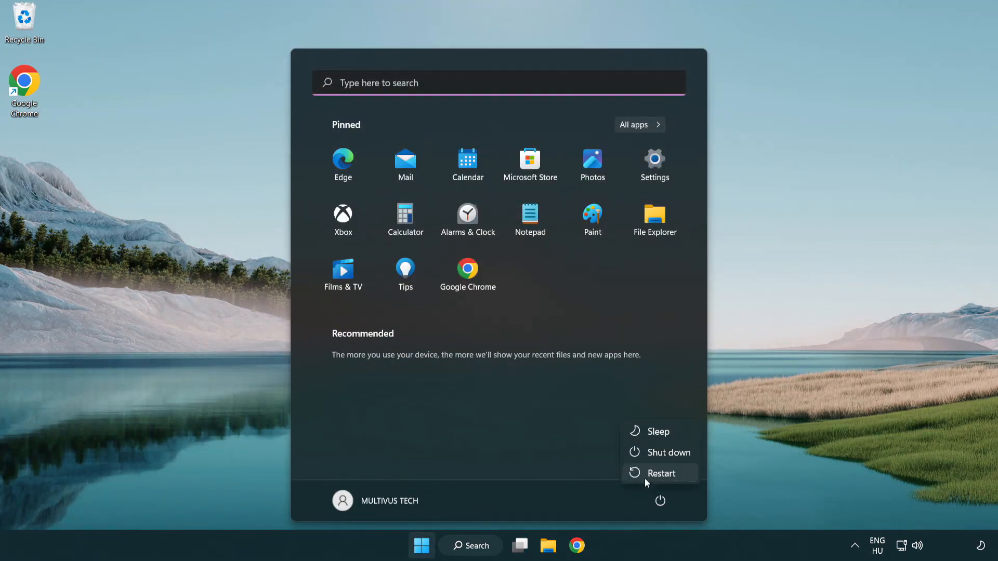
{"action": "mouse_move", "coordinate": [661, 473]}
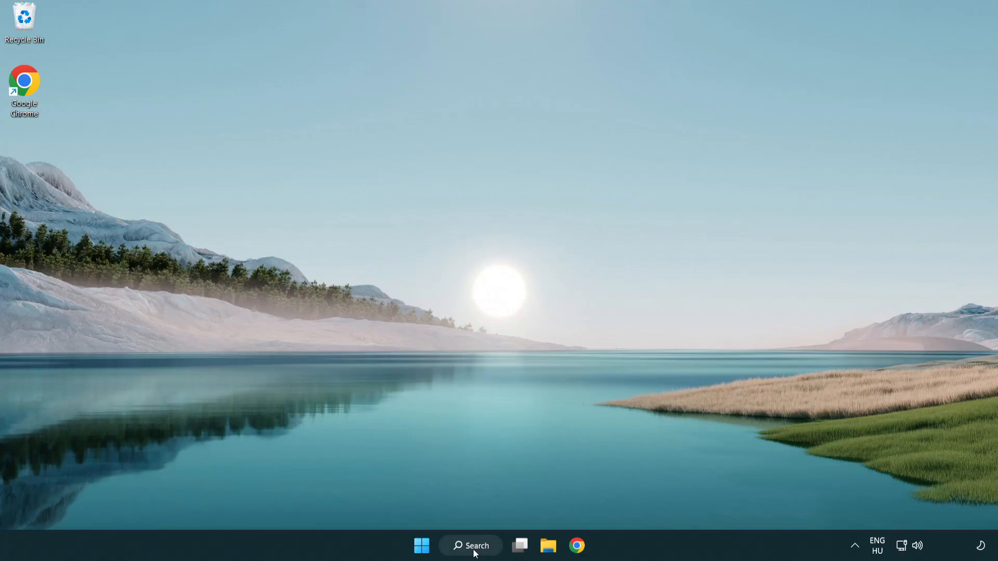
Search 'security' and launch the Windows Security app.
{"action": "left_click", "coordinate": [471, 545]}
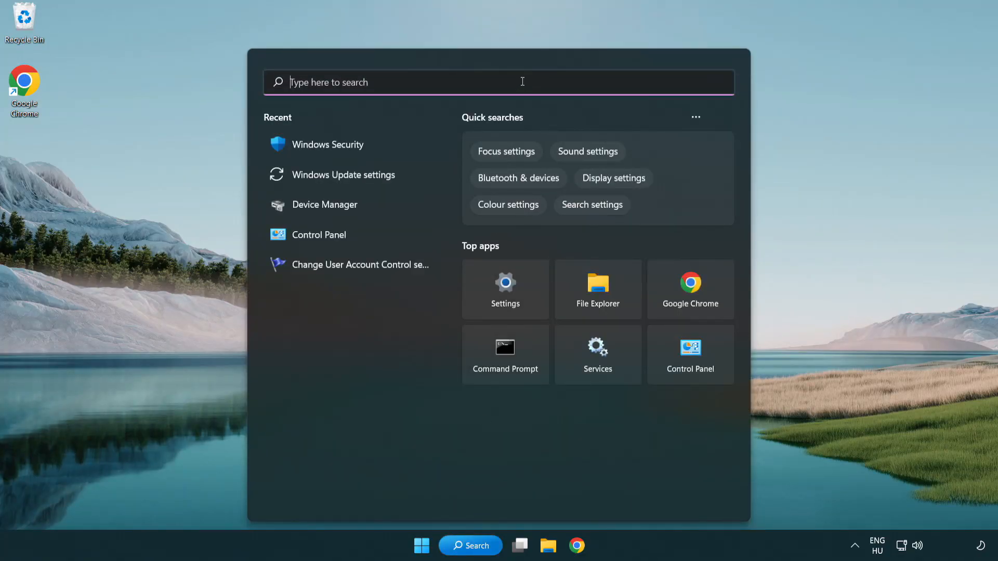
{"action": "type", "text": "securit"}
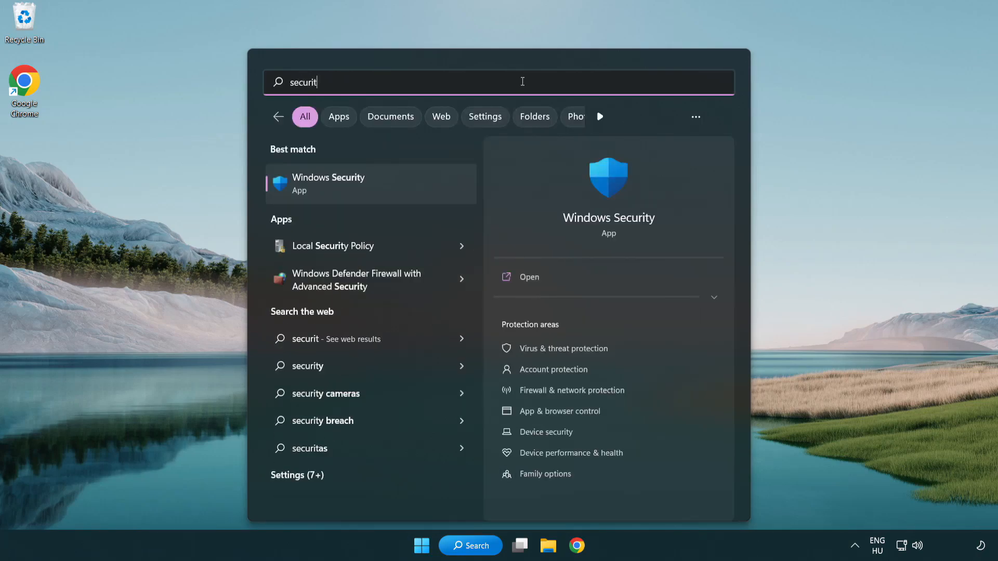
{"action": "type", "text": "y"}
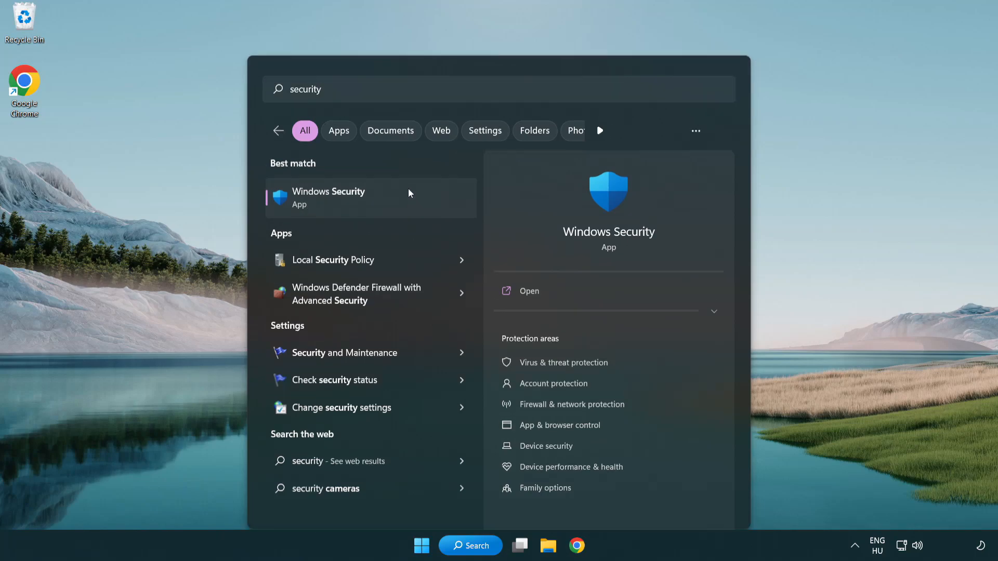
{"action": "left_click", "coordinate": [329, 197]}
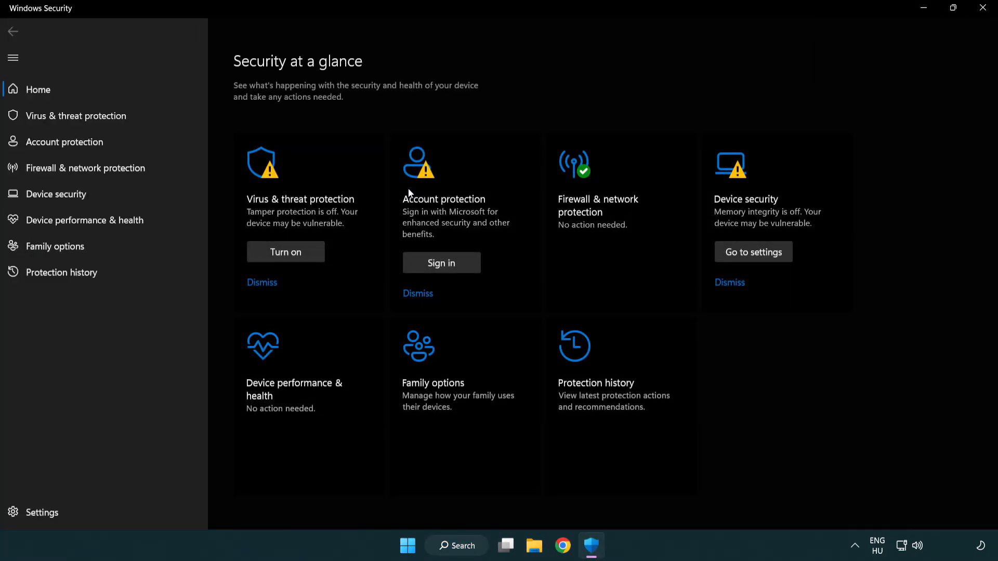
{"action": "mouse_move", "coordinate": [76, 116]}
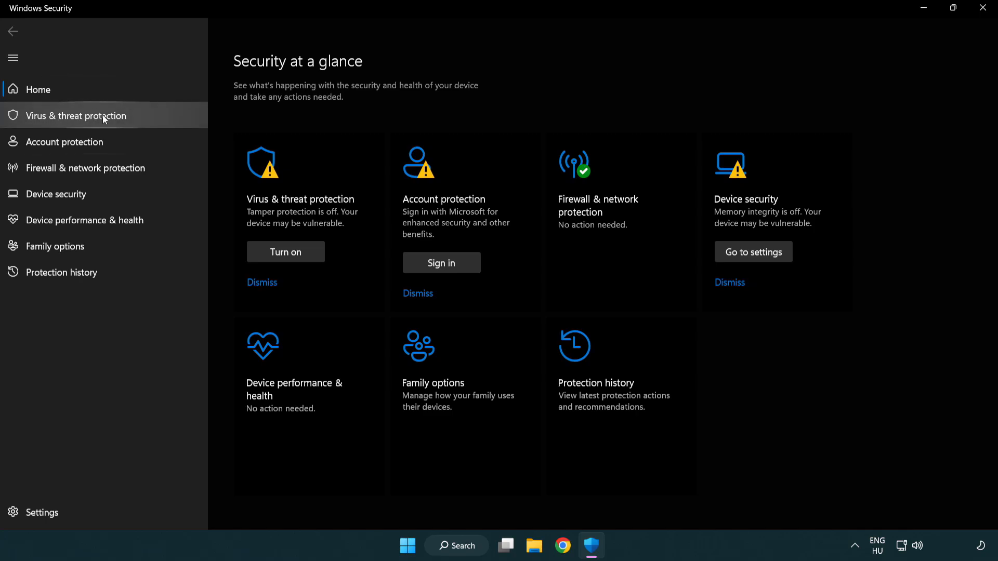
{"action": "mouse_move", "coordinate": [152, 119]}
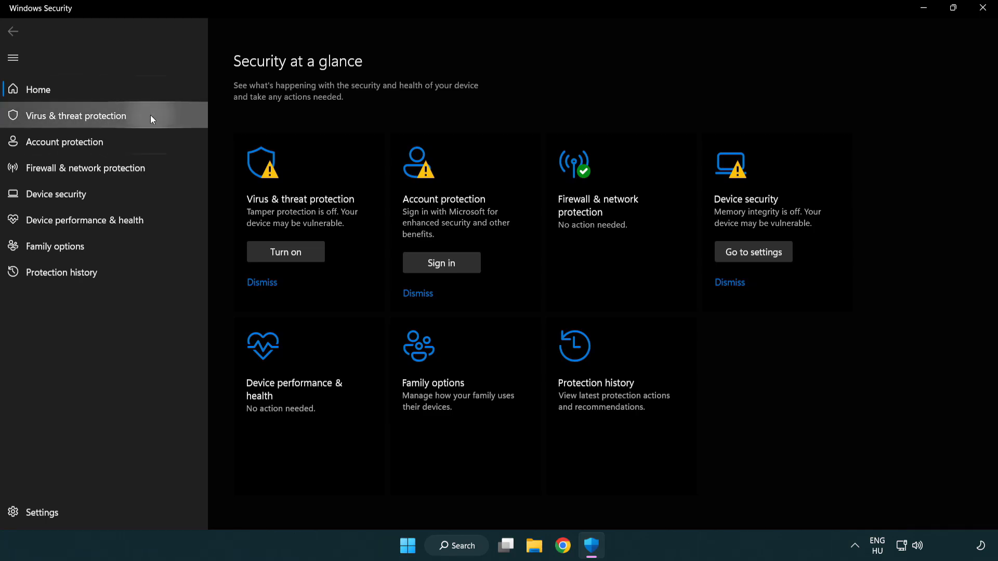
Open Virus & threat protection settings and scroll down to Exclusions.
{"action": "left_click", "coordinate": [75, 115]}
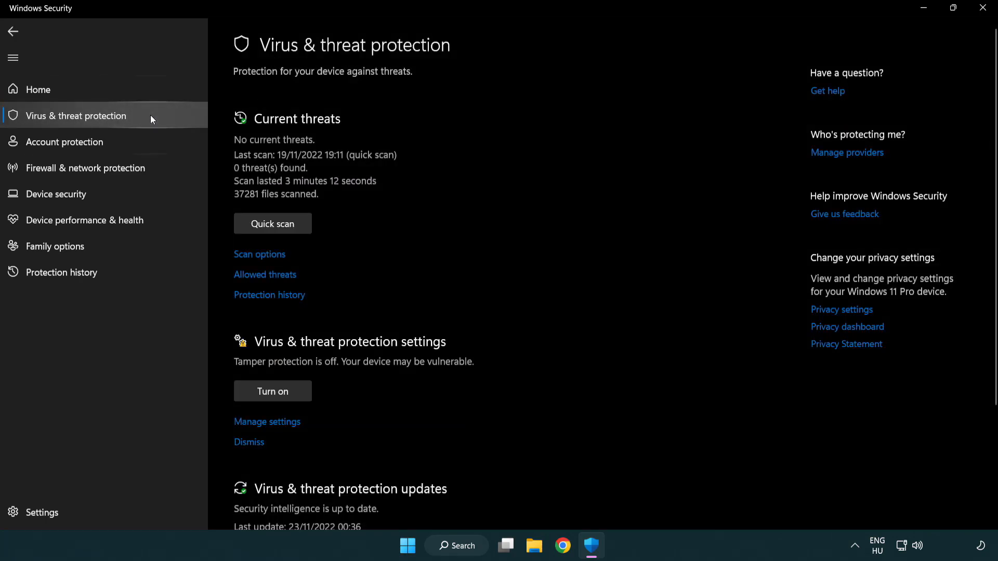
{"action": "scroll", "scroll_direction": "down", "scroll_amount": 3}
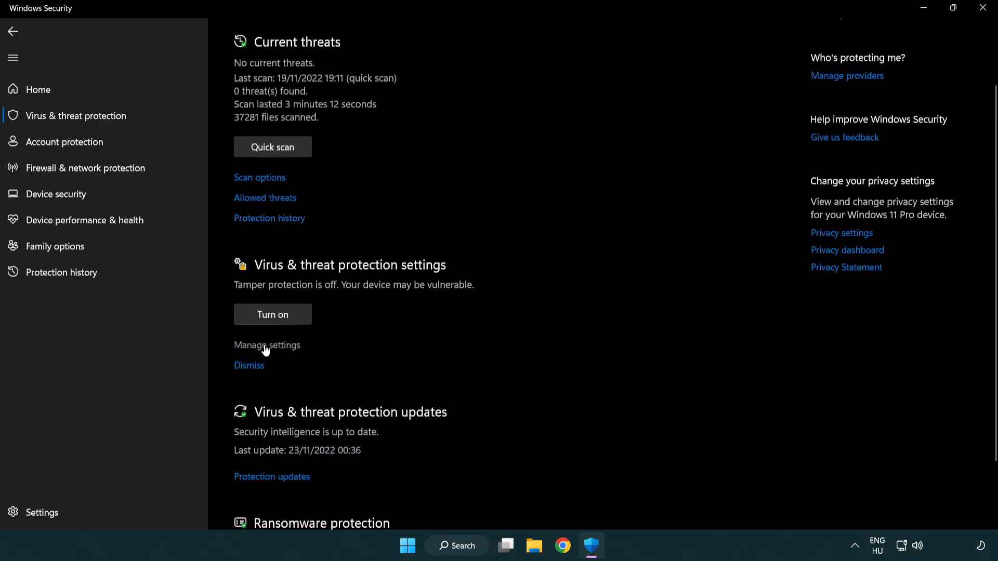
{"action": "left_click", "coordinate": [267, 345]}
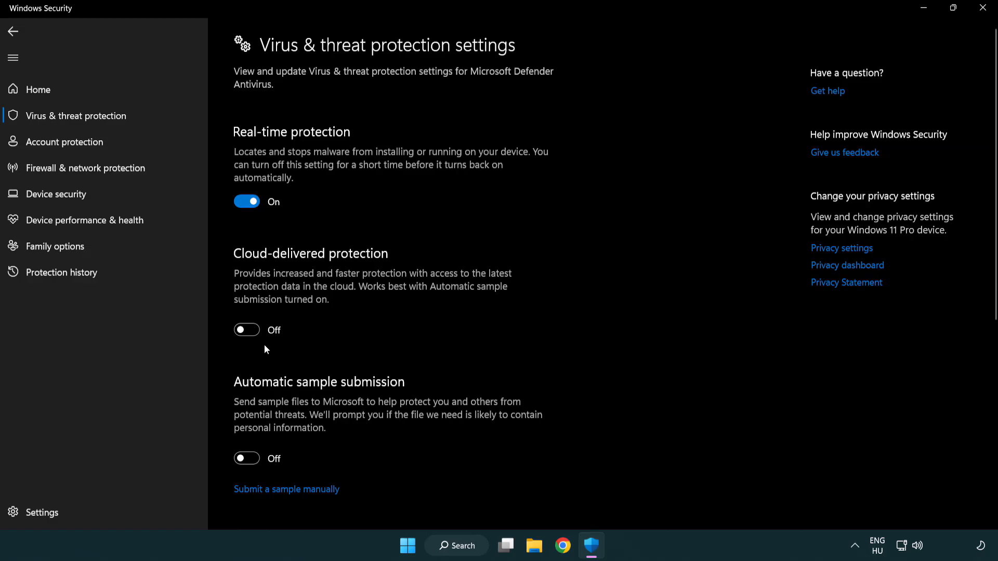
{"action": "scroll", "scroll_direction": "down", "scroll_amount": 3}
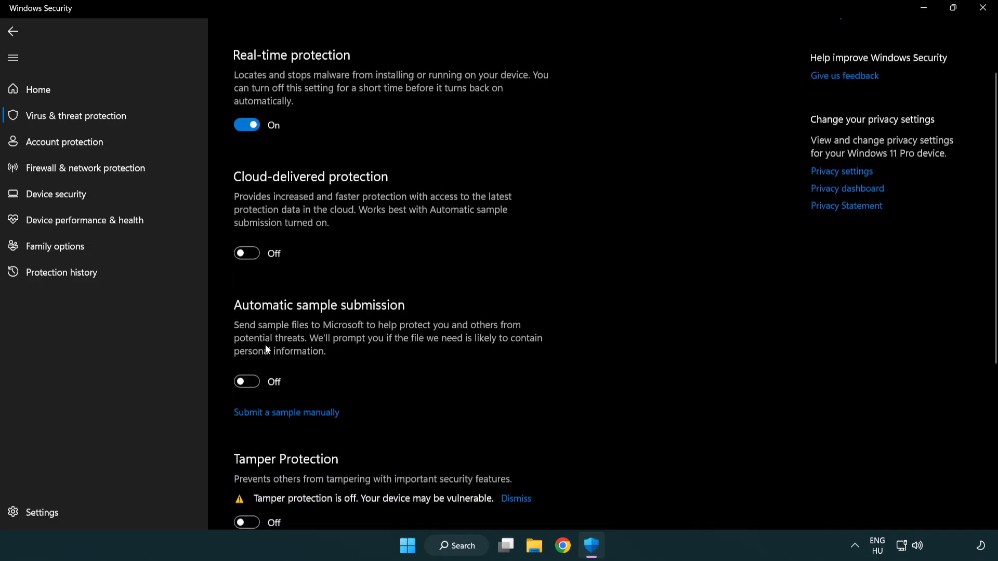
{"action": "scroll", "scroll_direction": "down", "scroll_amount": 3}
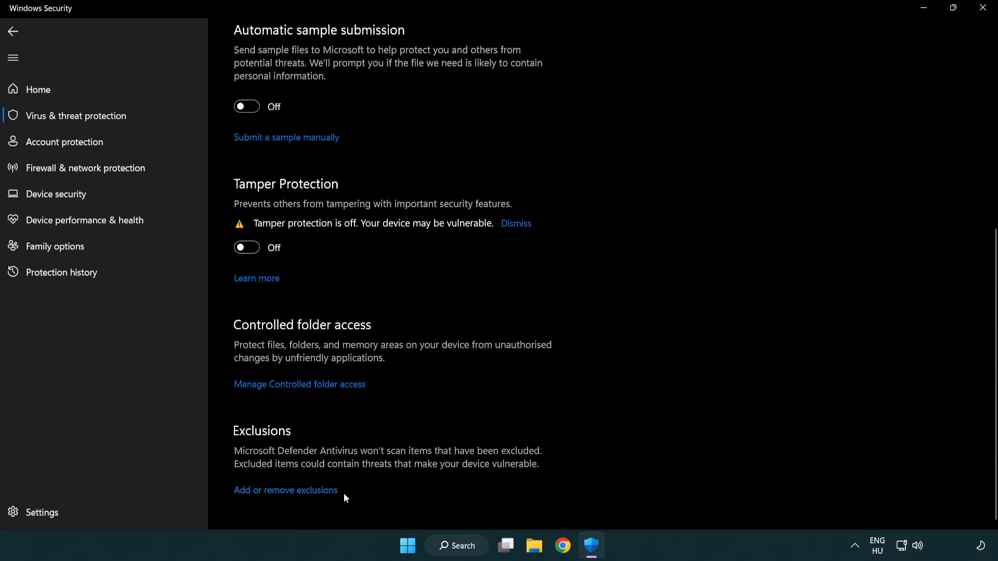
{"action": "mouse_move", "coordinate": [289, 490]}
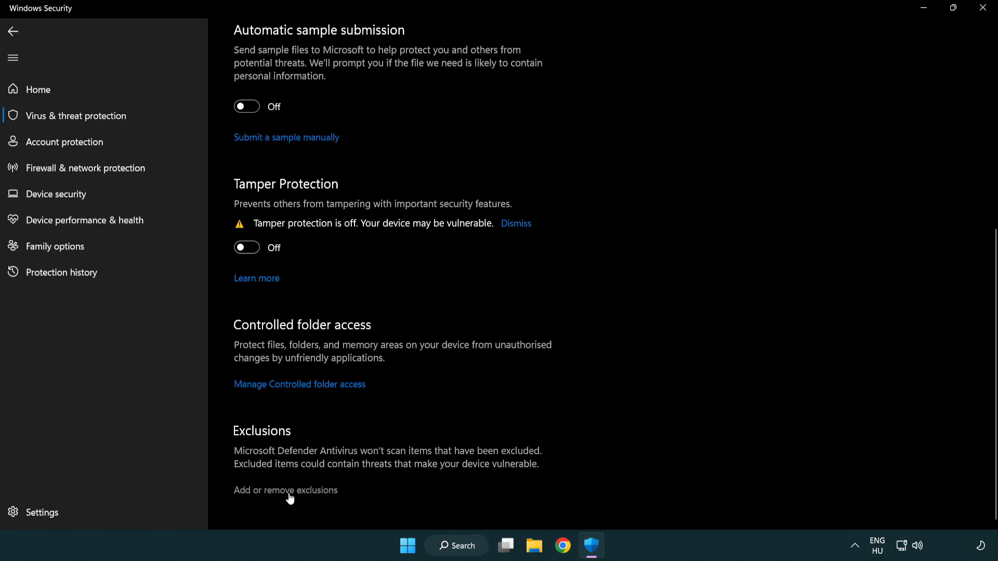
Add a File exclusion for the NOT WORKING APP in Program Files (x86).
{"action": "left_click", "coordinate": [285, 490]}
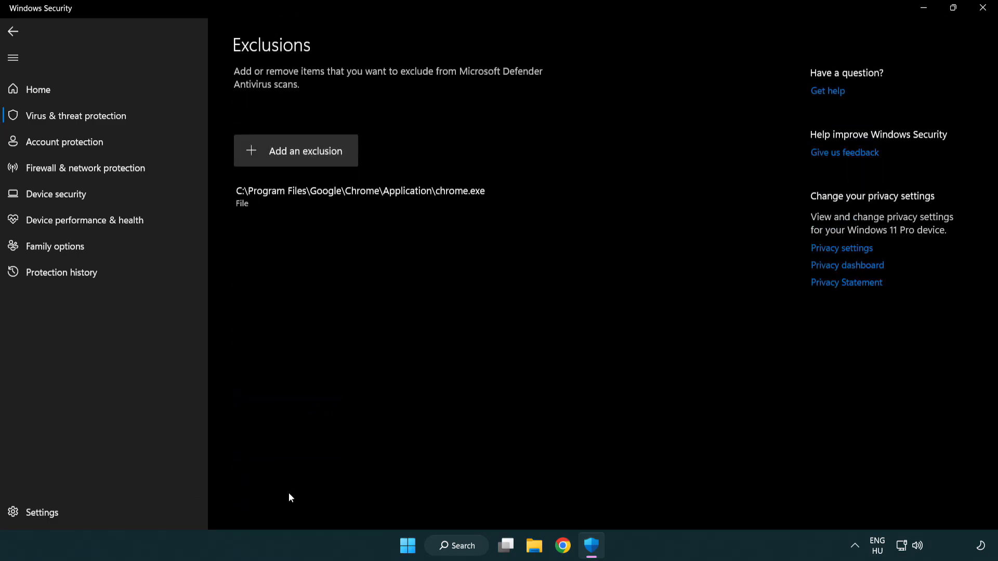
{"action": "mouse_move", "coordinate": [273, 157]}
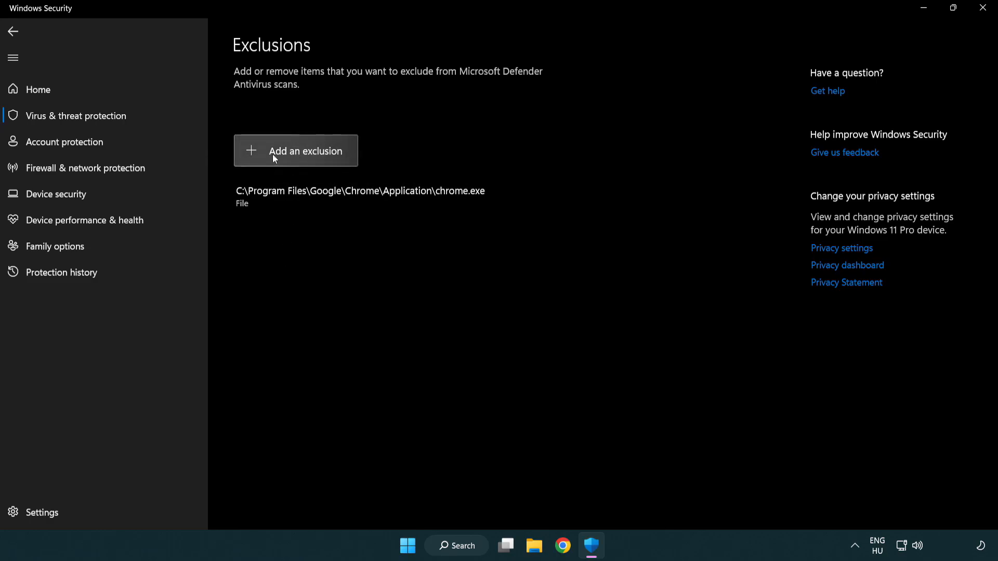
{"action": "left_click", "coordinate": [295, 151]}
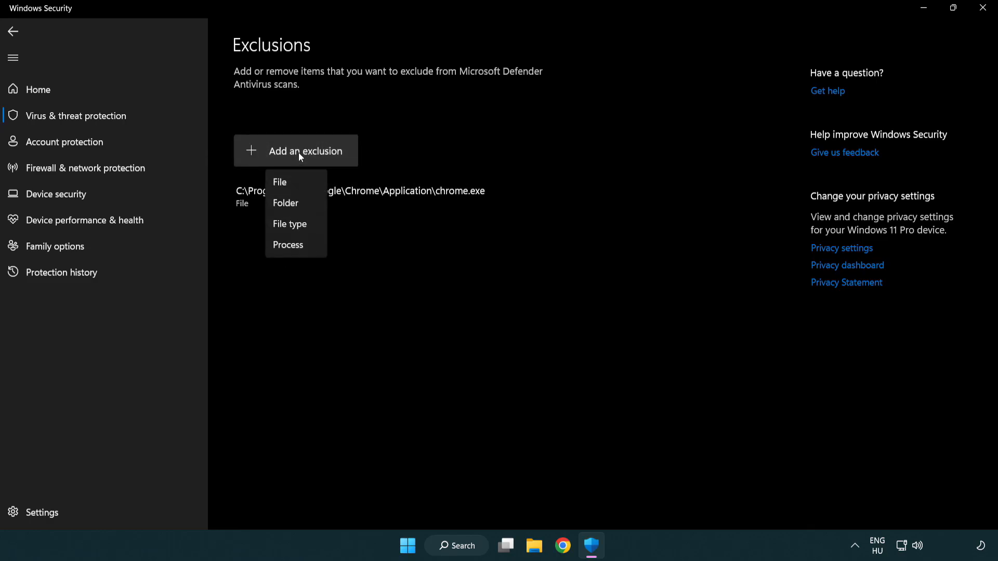
{"action": "mouse_move", "coordinate": [296, 182]}
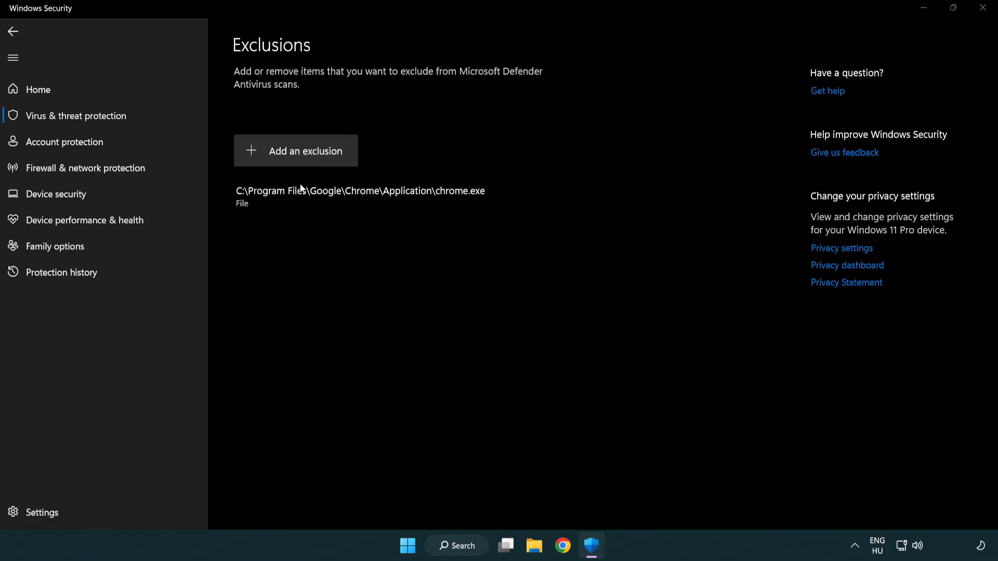
{"action": "left_click", "coordinate": [294, 150]}
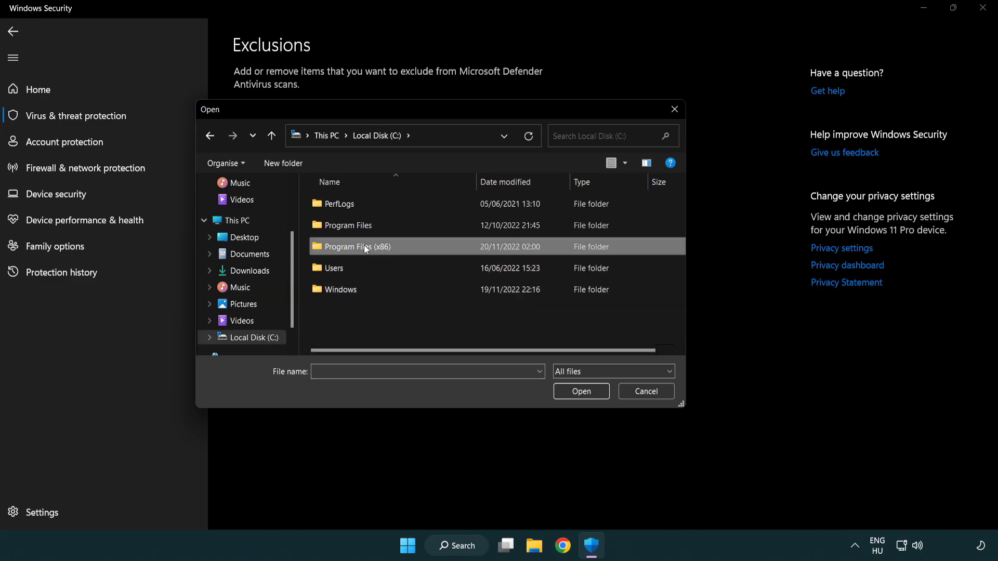
{"action": "double_click", "coordinate": [354, 246]}
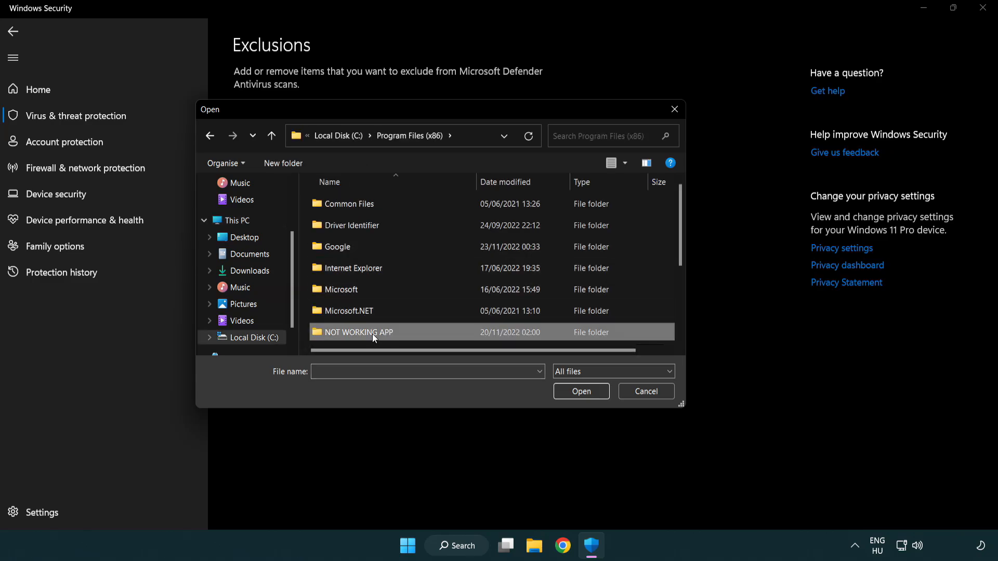
{"action": "double_click", "coordinate": [357, 331]}
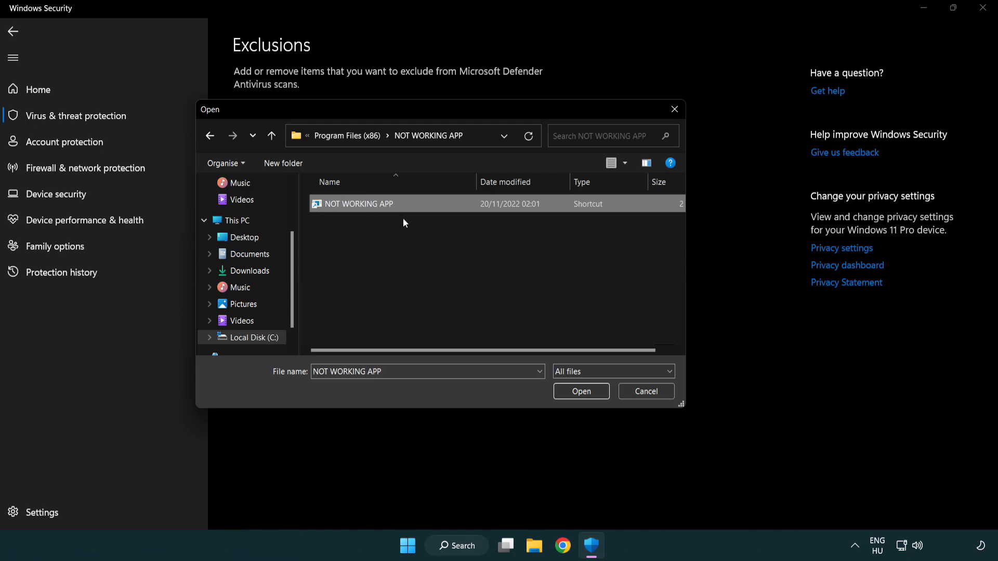
{"action": "left_click", "coordinate": [580, 391]}
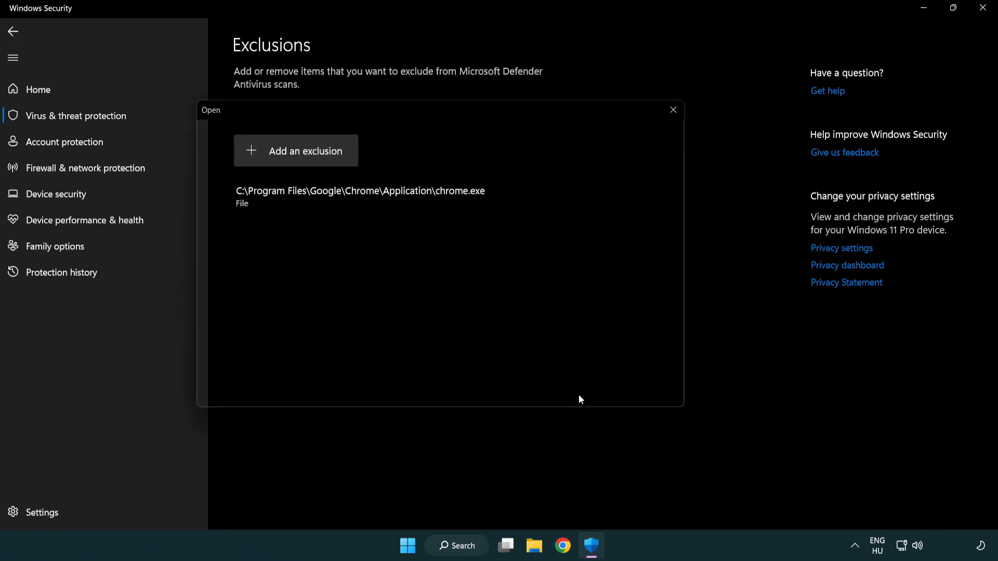
{"action": "left_click", "coordinate": [672, 110]}
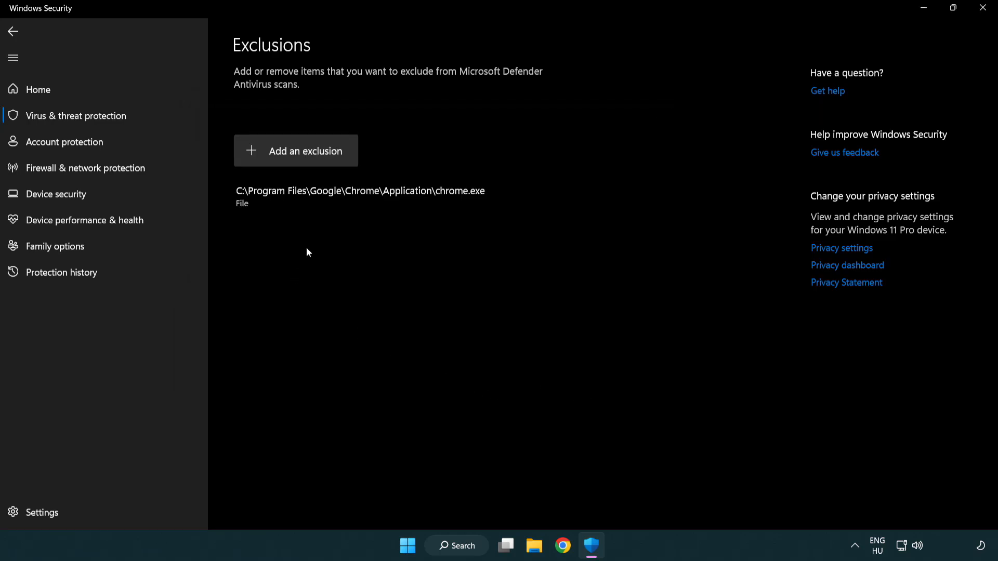
{"action": "mouse_move", "coordinate": [426, 304]}
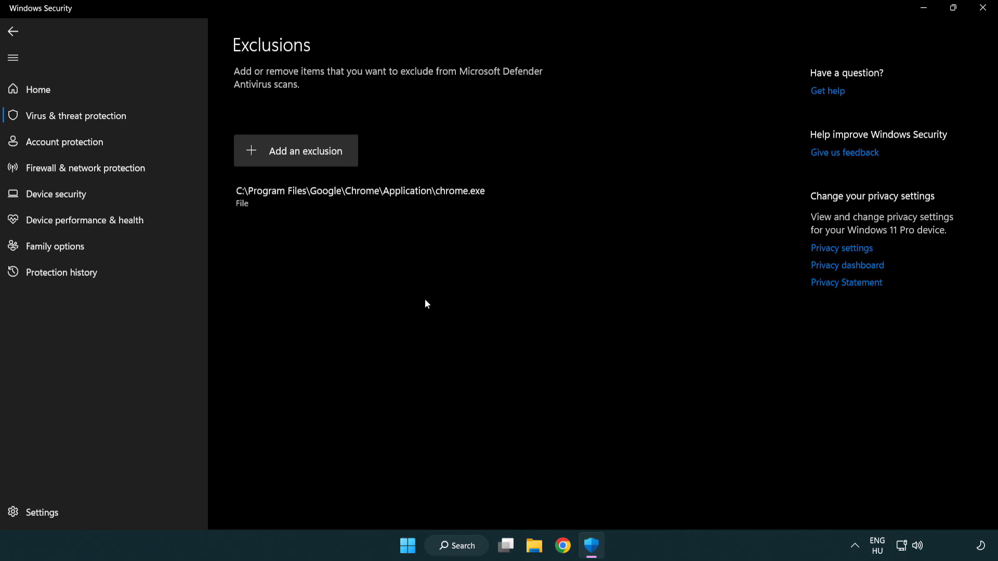
{"action": "mouse_move", "coordinate": [983, 8]}
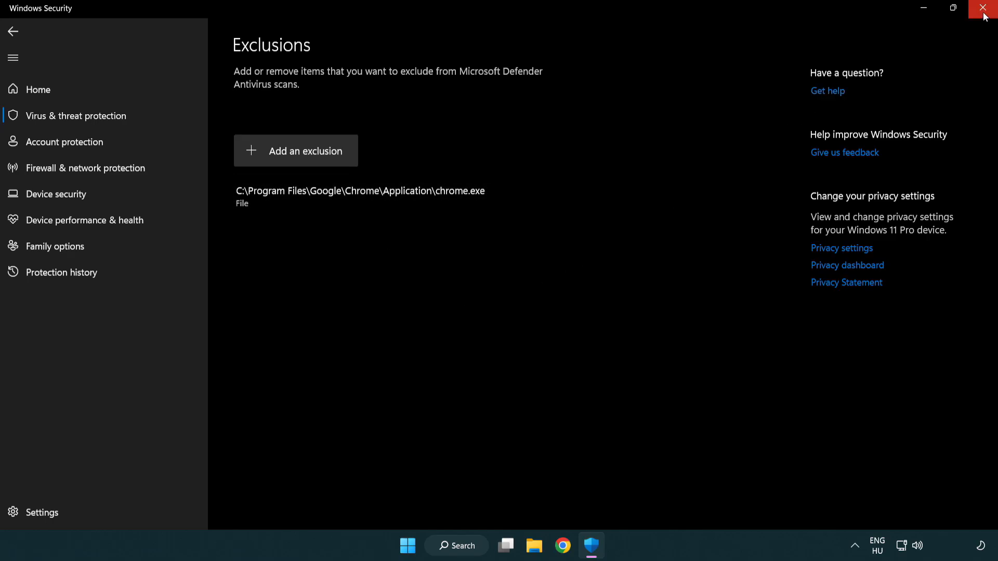
Close Windows Security and bring up the Start menu.
{"action": "left_click", "coordinate": [985, 8]}
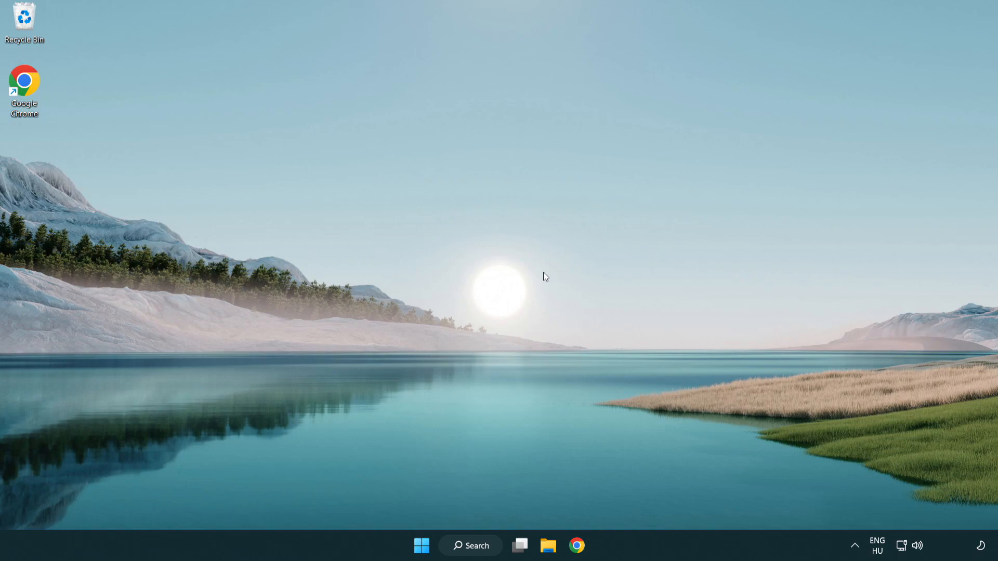
{"action": "left_click", "coordinate": [420, 545]}
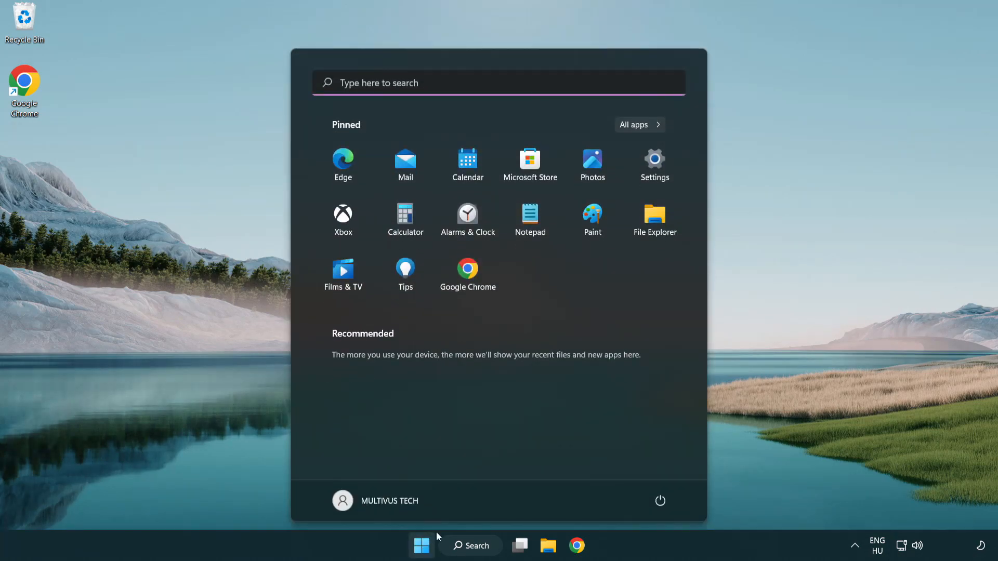